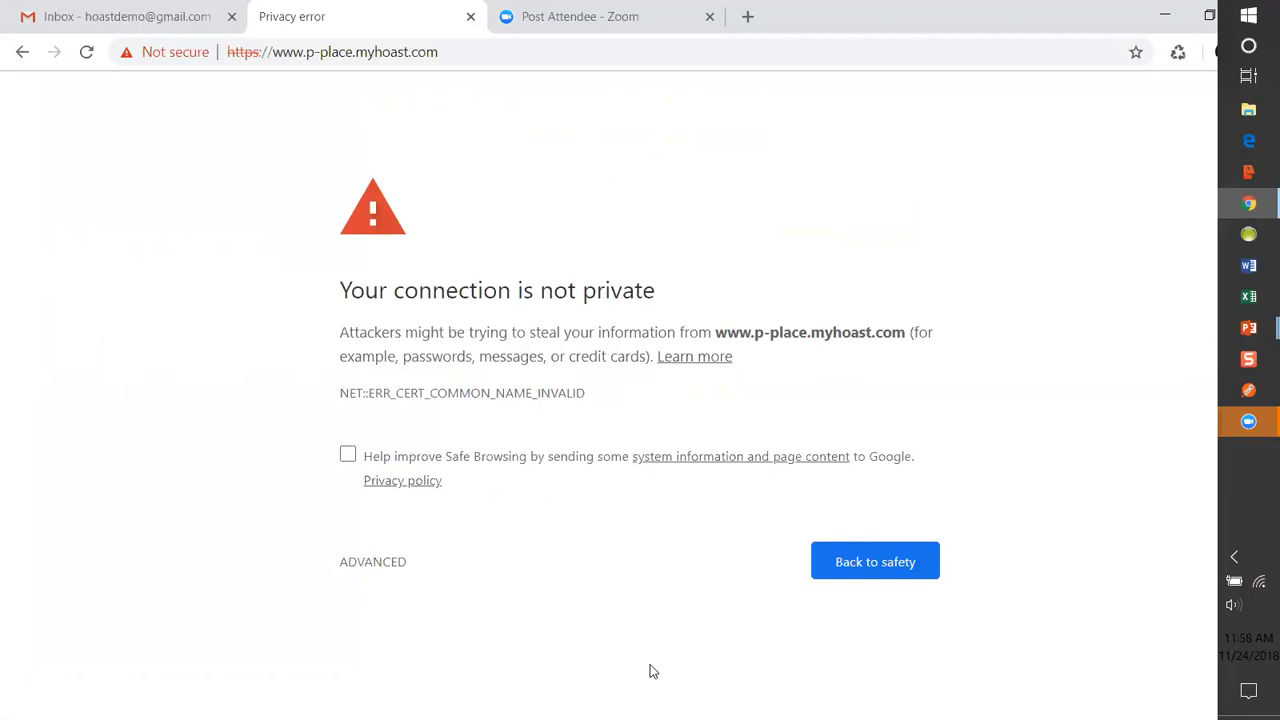
{"action": "mouse_move", "coordinate": [304, 92]}
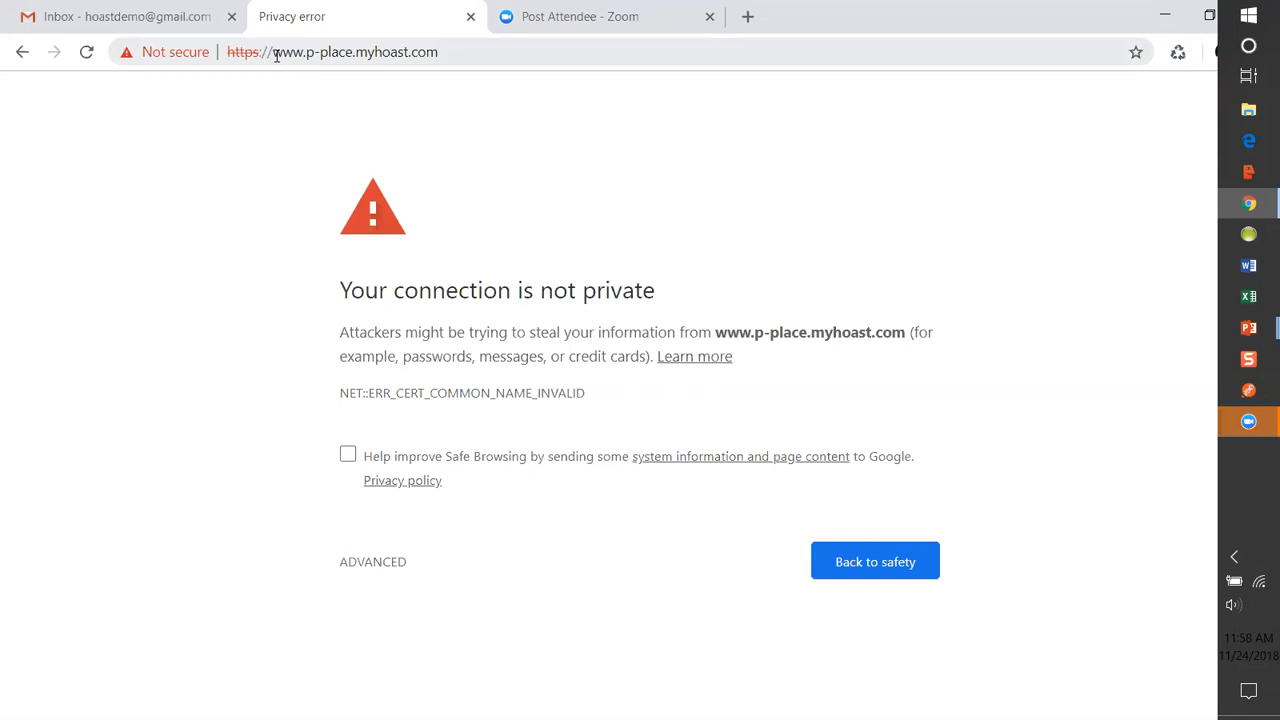
{"action": "mouse_move", "coordinate": [376, 424]}
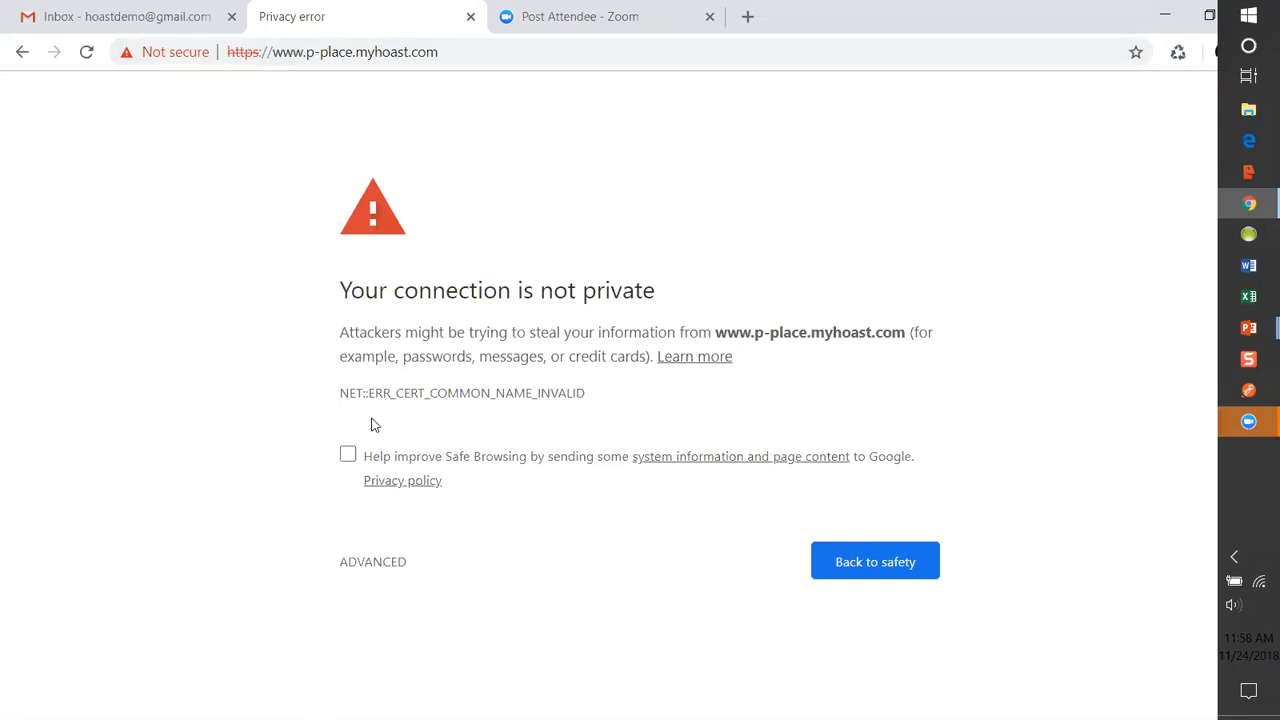
{"action": "mouse_move", "coordinate": [372, 560]}
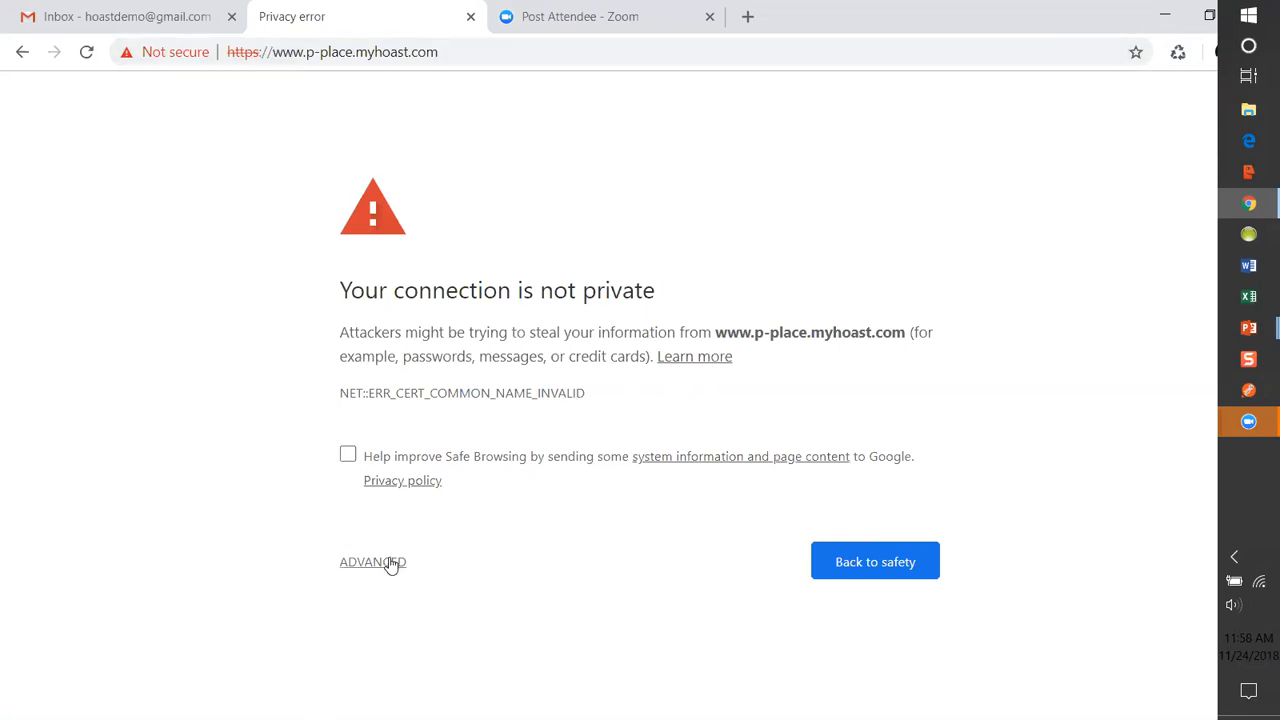
{"action": "left_click", "coordinate": [372, 560]}
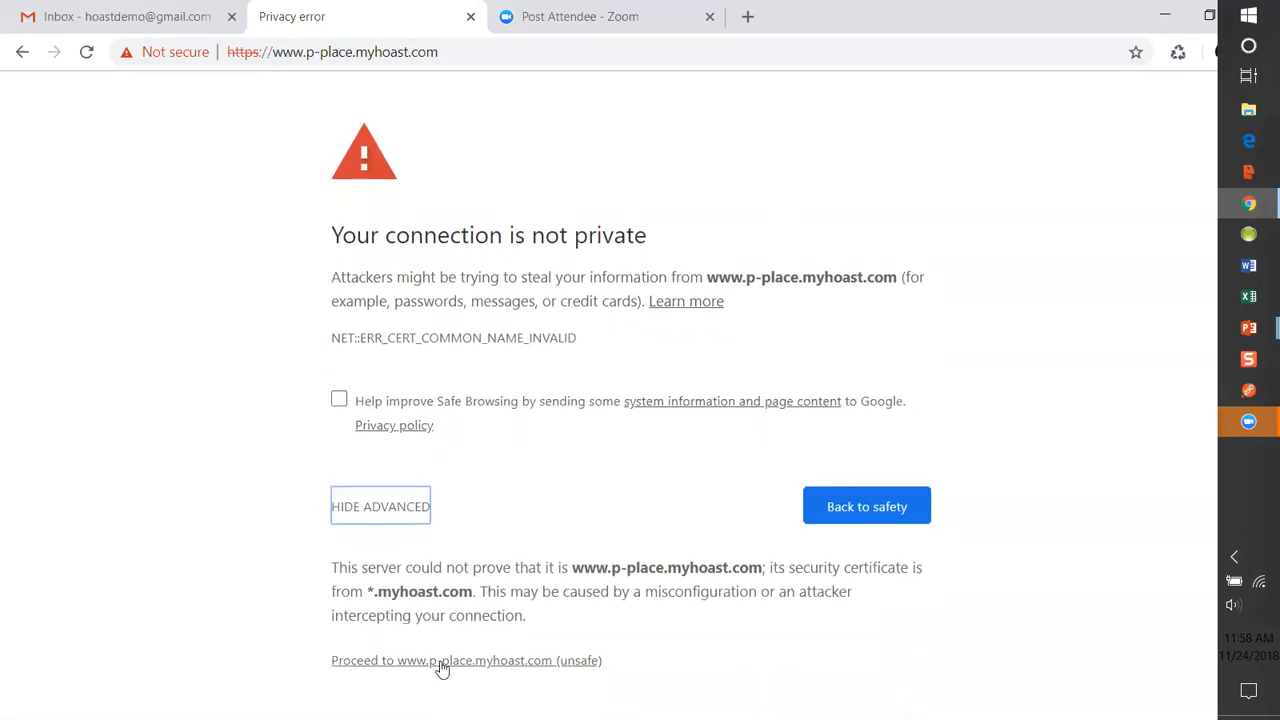
{"action": "left_click", "coordinate": [444, 660]}
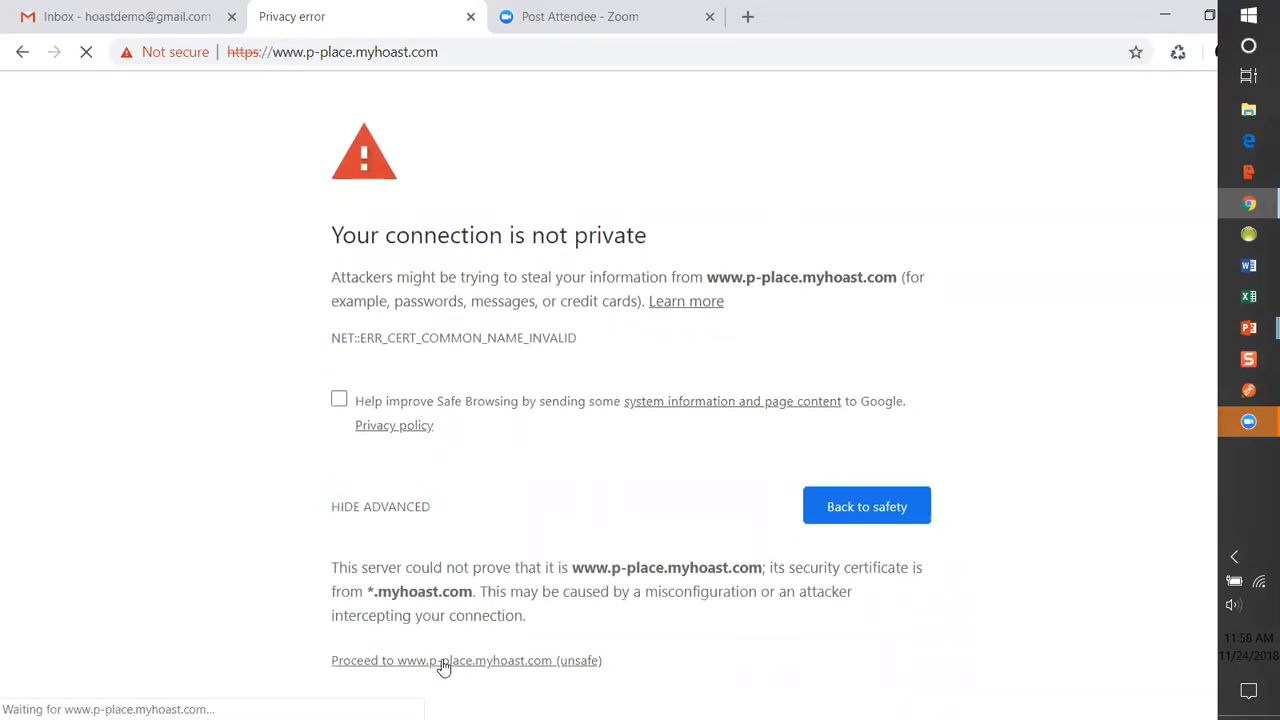
{"action": "left_click", "coordinate": [444, 660]}
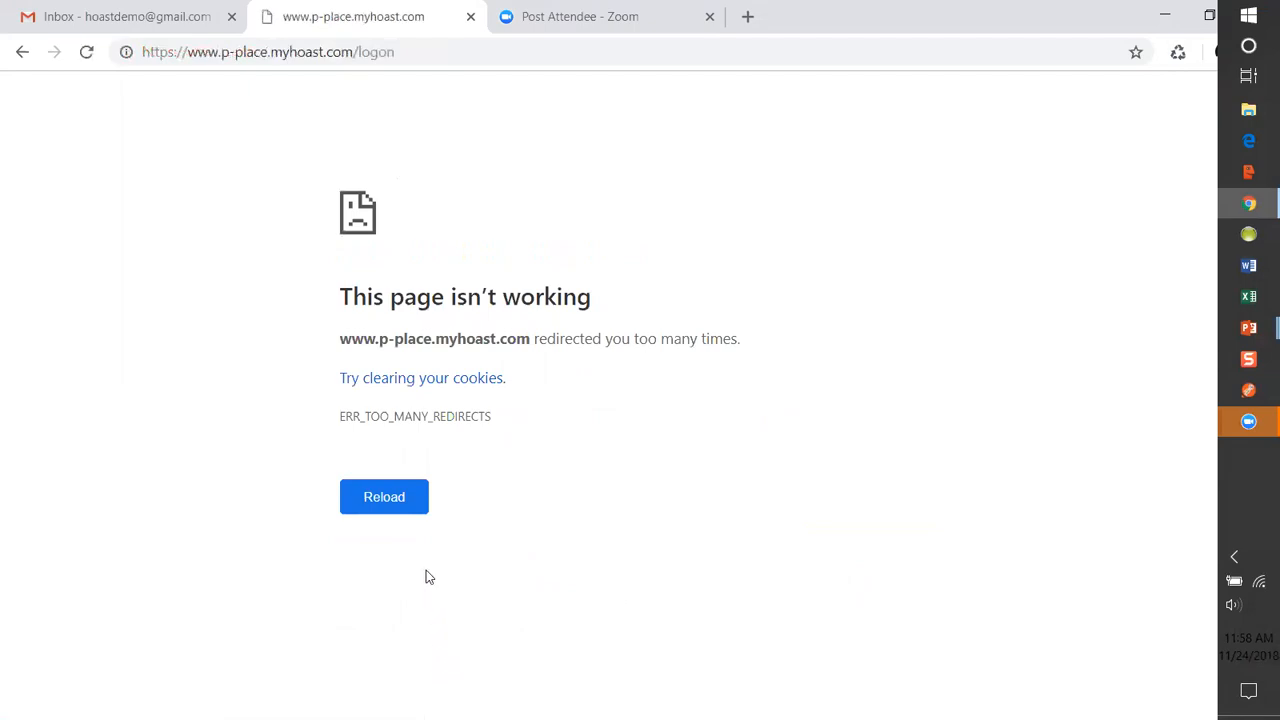
{"action": "mouse_move", "coordinate": [248, 154]}
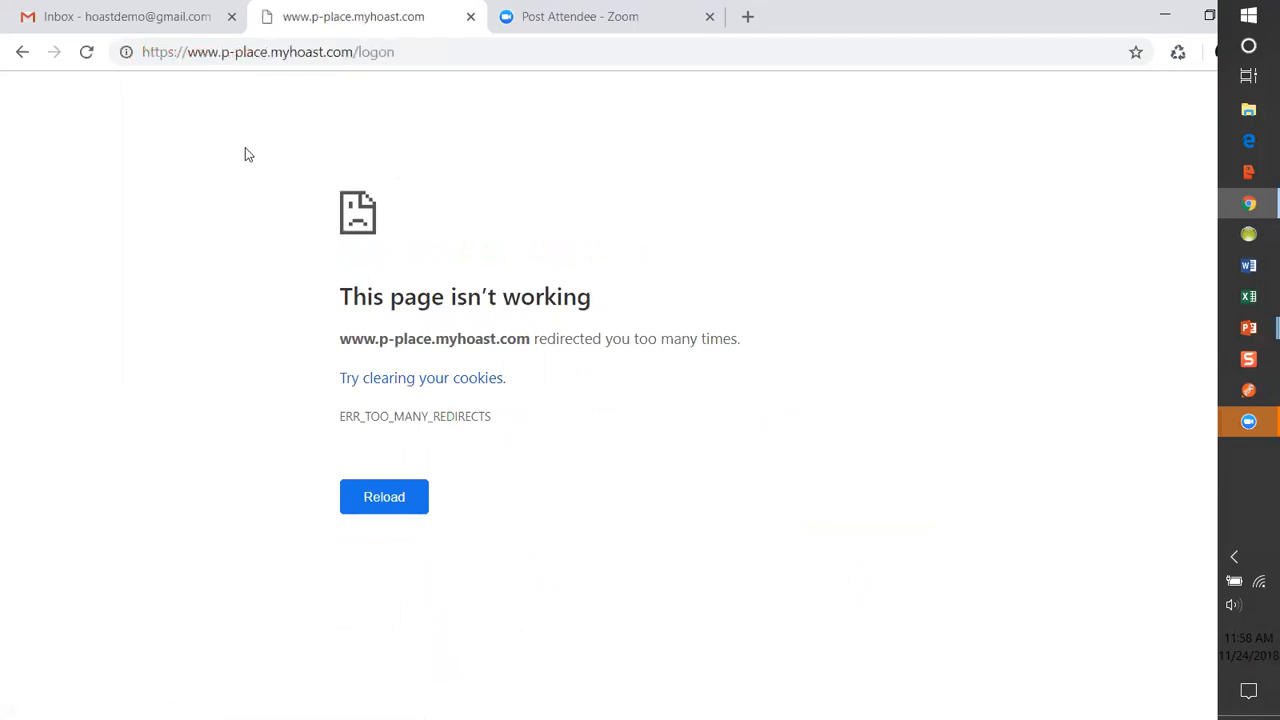
{"action": "left_click", "coordinate": [268, 52]}
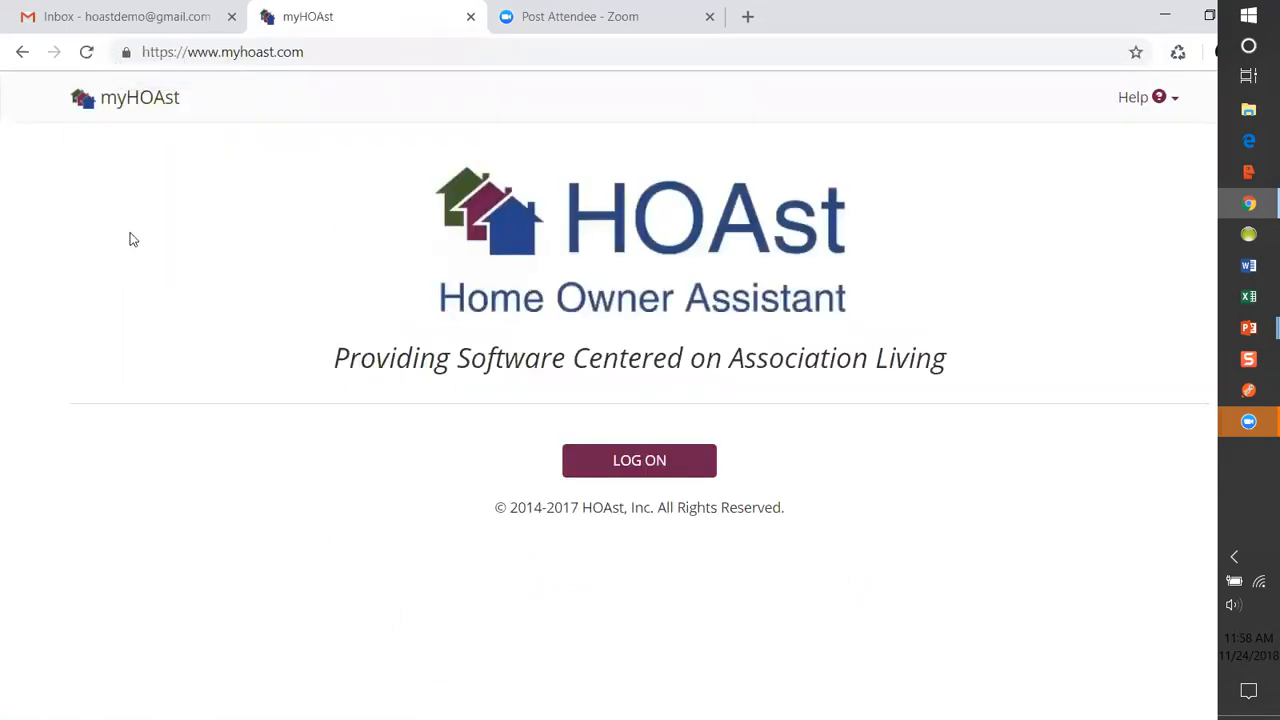
{"action": "mouse_move", "coordinate": [490, 448]}
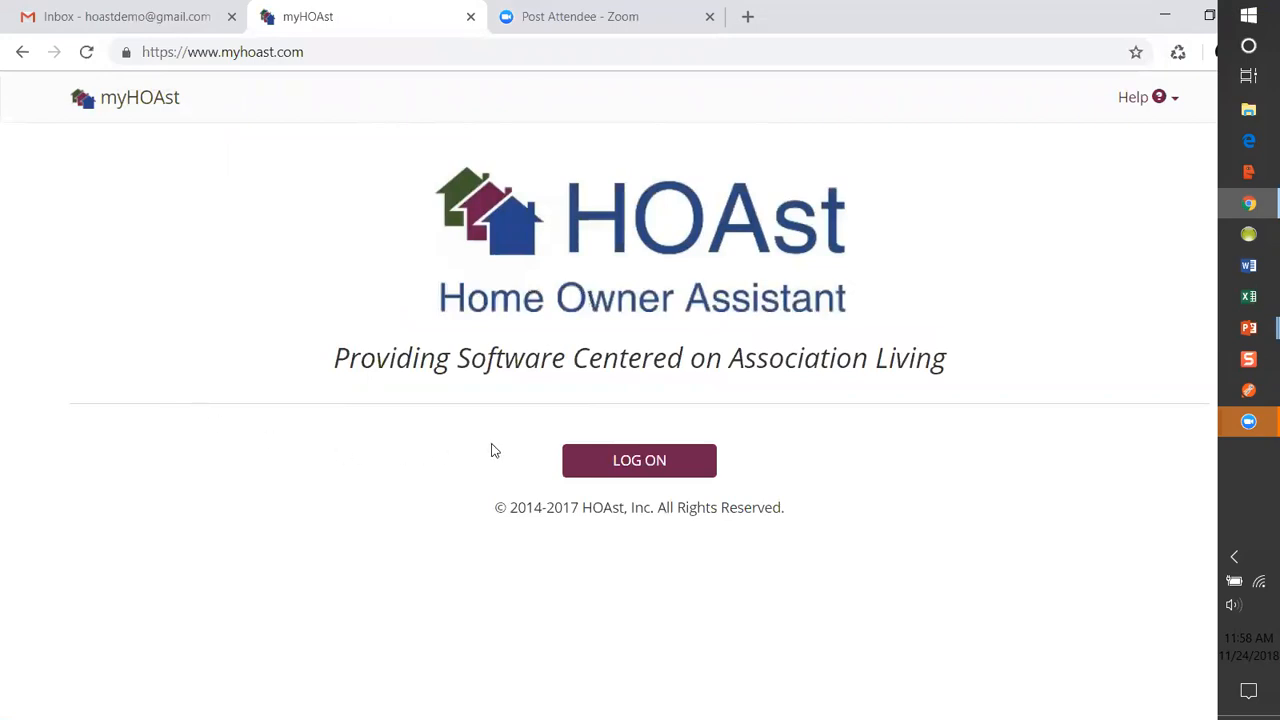
{"action": "mouse_move", "coordinate": [590, 464]}
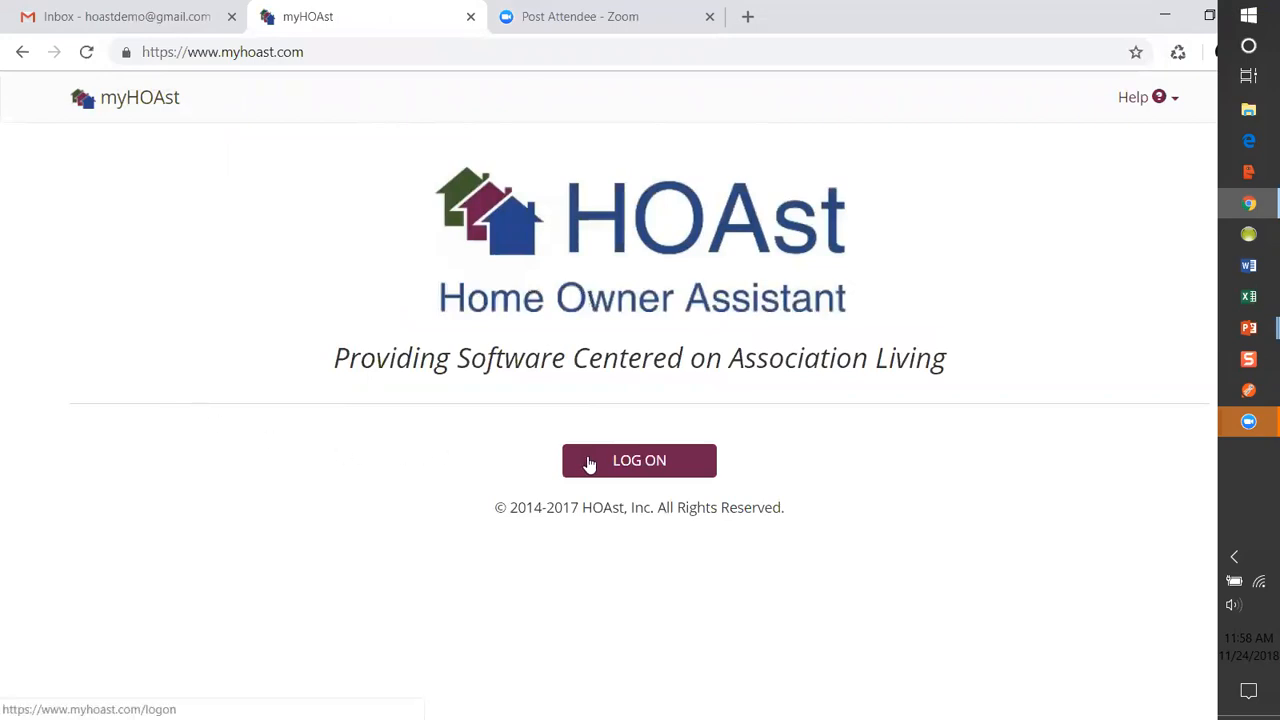
{"action": "left_click", "coordinate": [640, 460]}
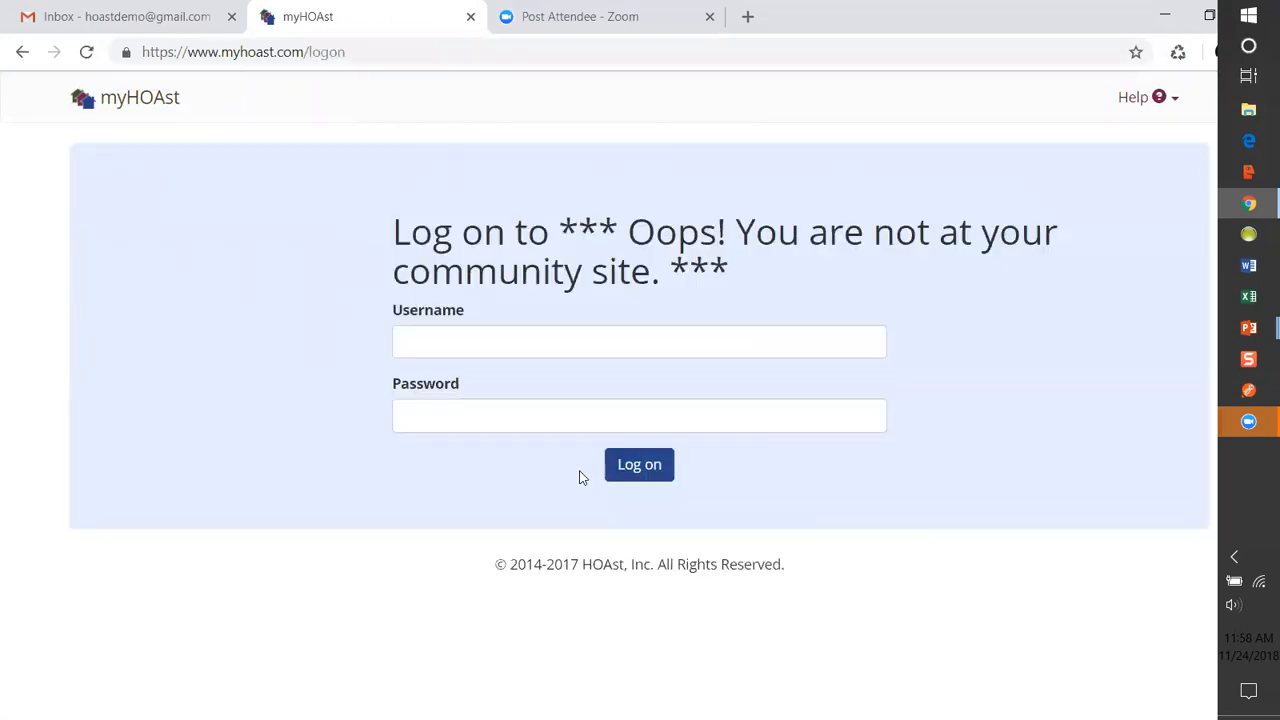
{"action": "mouse_move", "coordinate": [424, 374]}
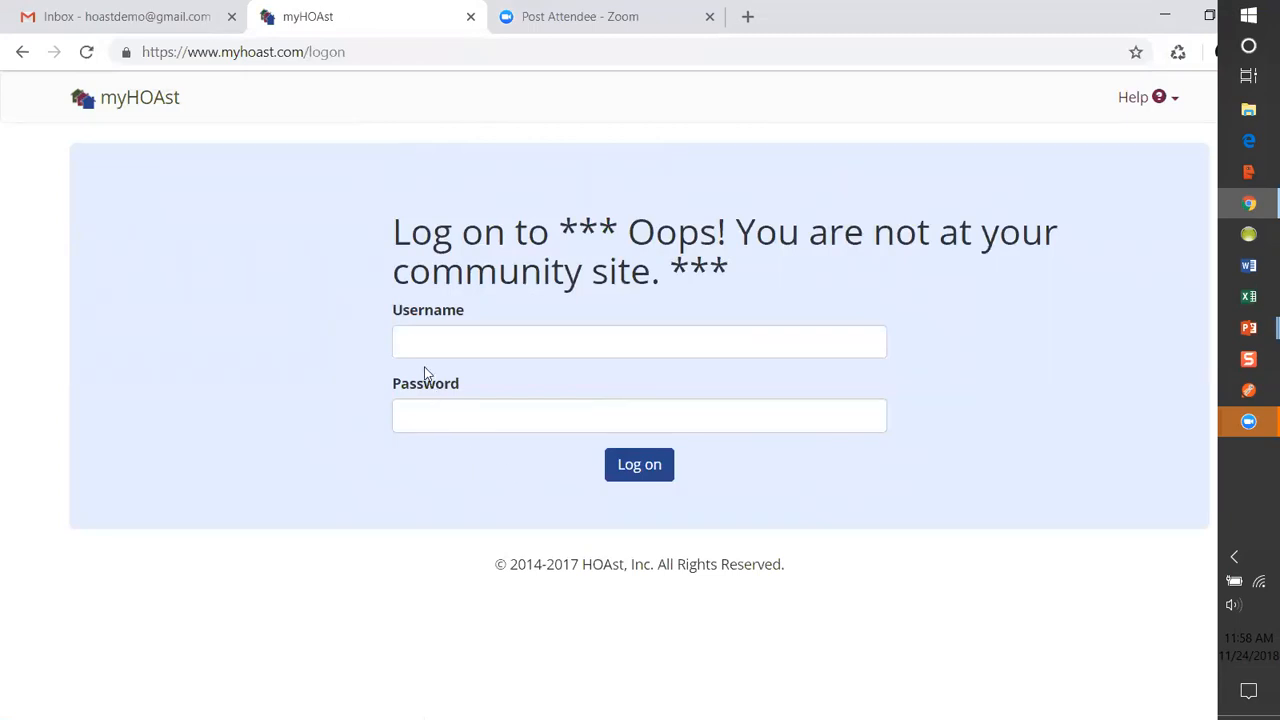
{"action": "mouse_move", "coordinate": [410, 402]}
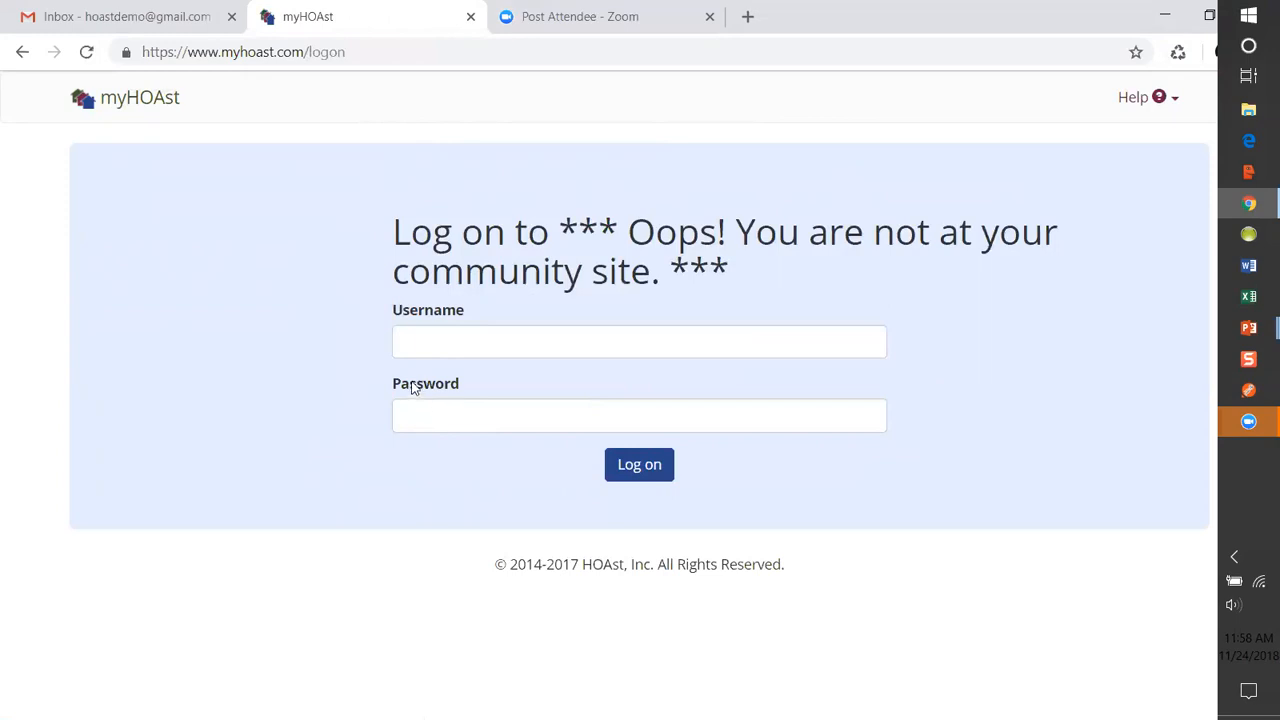
{"action": "mouse_move", "coordinate": [416, 372]}
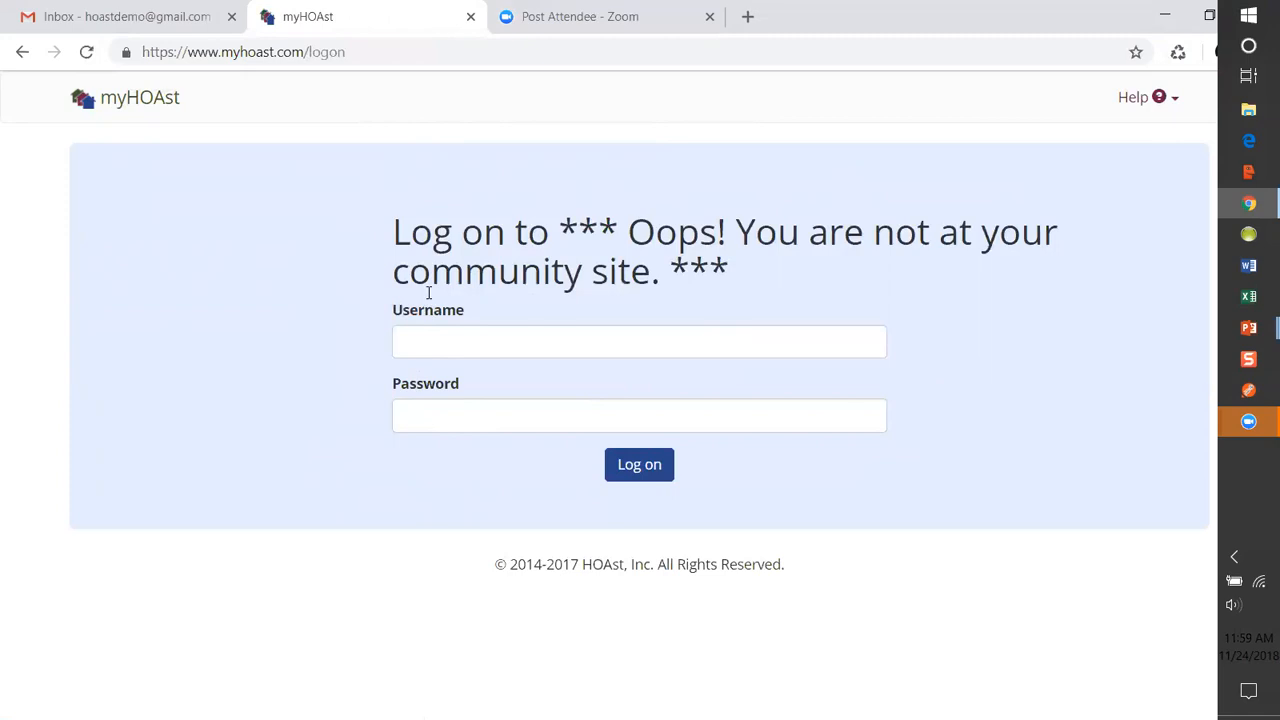
{"action": "mouse_move", "coordinate": [432, 304]}
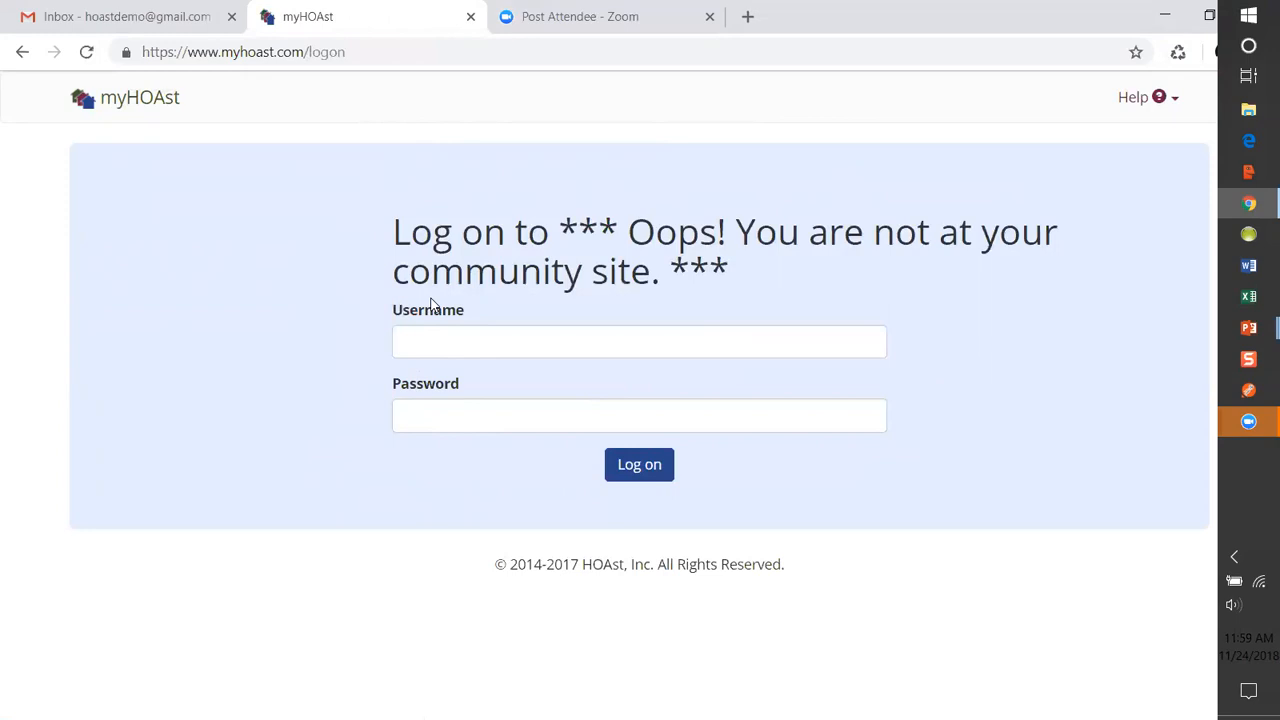
{"action": "mouse_move", "coordinate": [240, 104]}
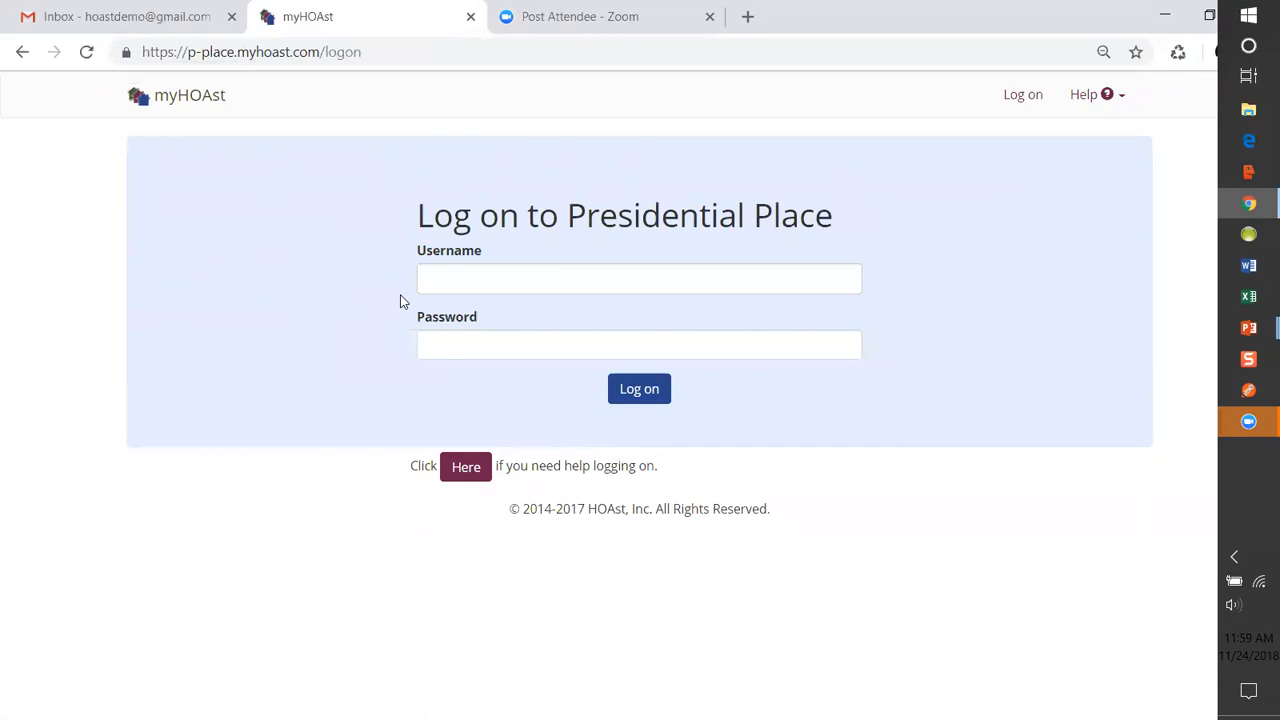
{"action": "mouse_move", "coordinate": [920, 356]}
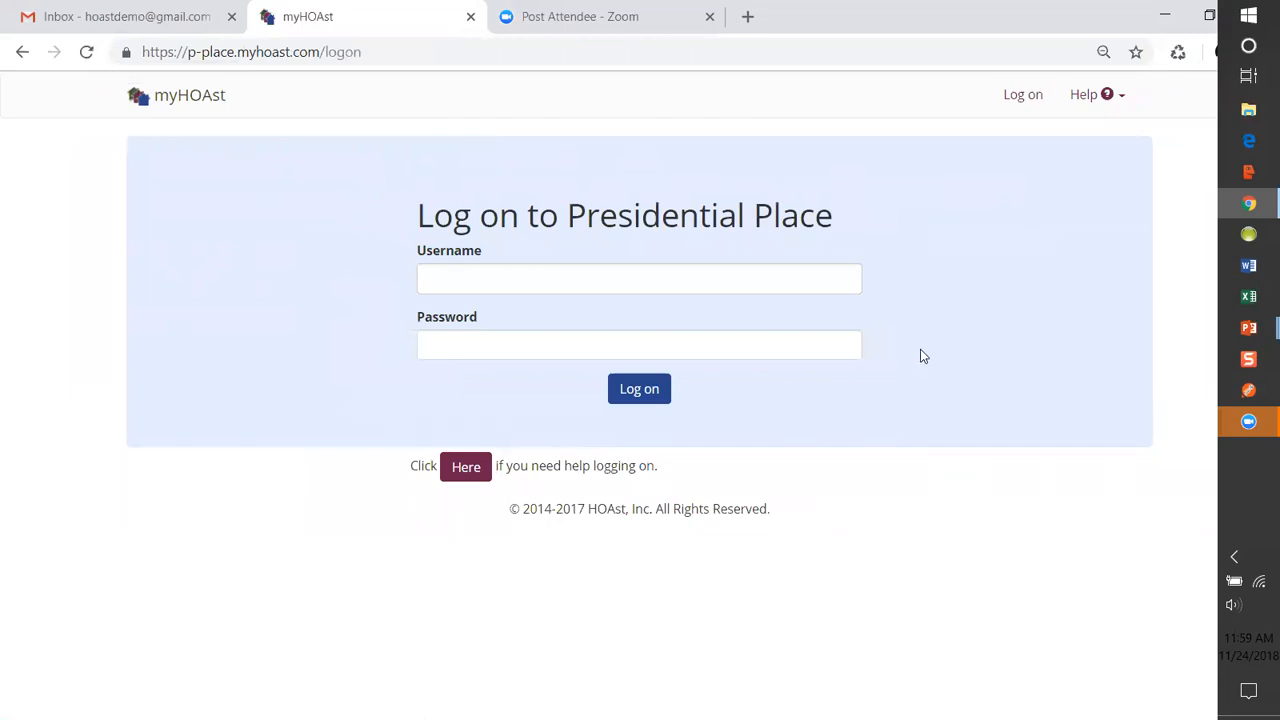
{"action": "mouse_move", "coordinate": [528, 248]}
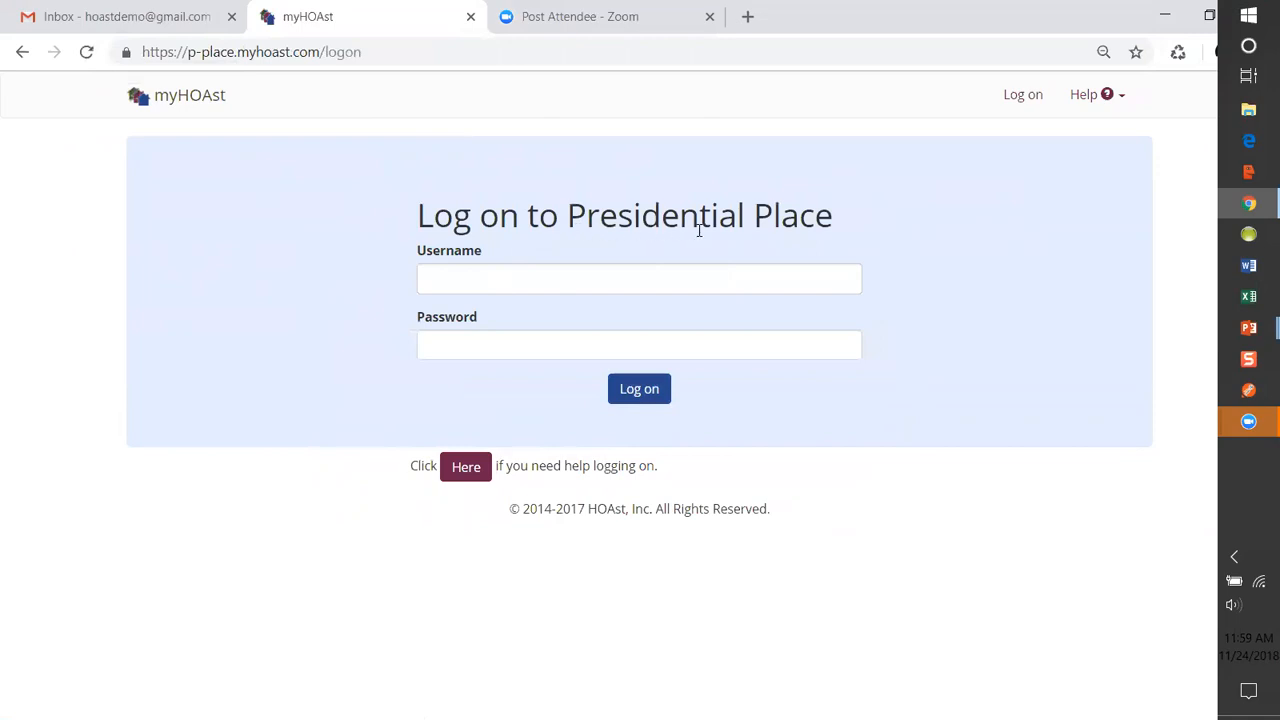
{"action": "mouse_move", "coordinate": [792, 218]}
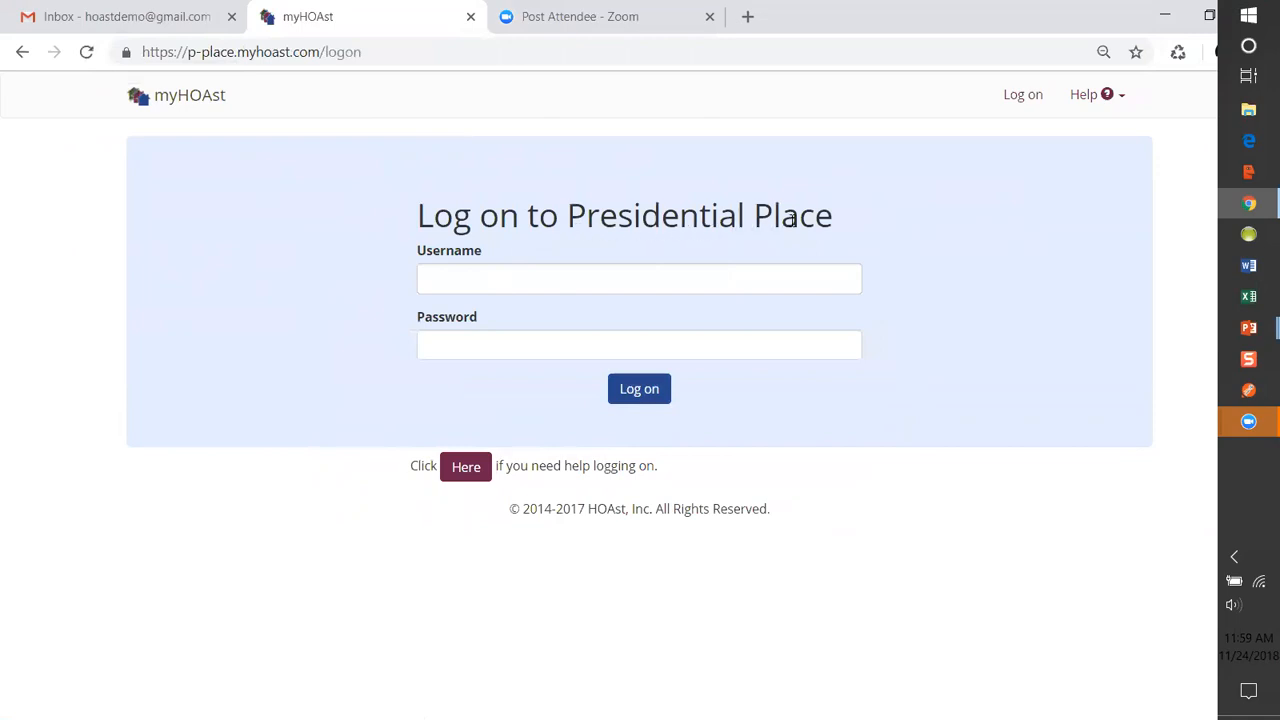
{"action": "mouse_move", "coordinate": [128, 16]}
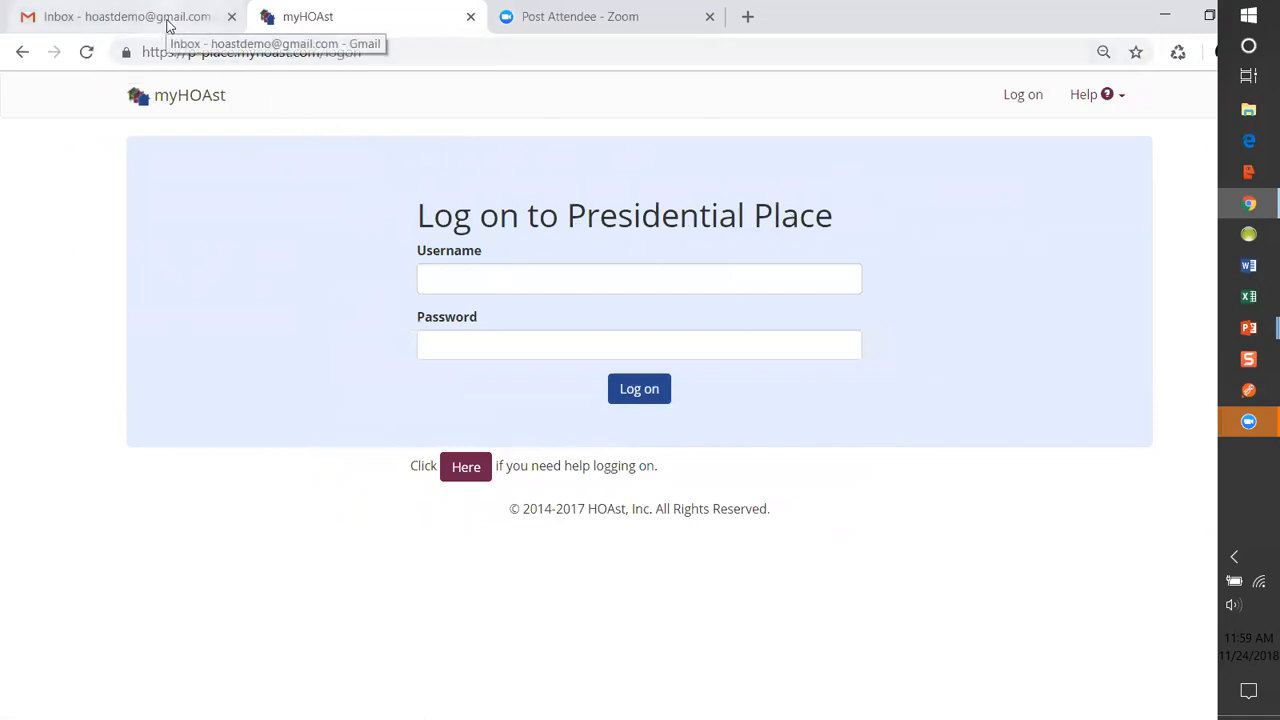
- Read the 'Welcome to myHOAst' email in Gmail down to the username and password
{"action": "left_click", "coordinate": [124, 16]}
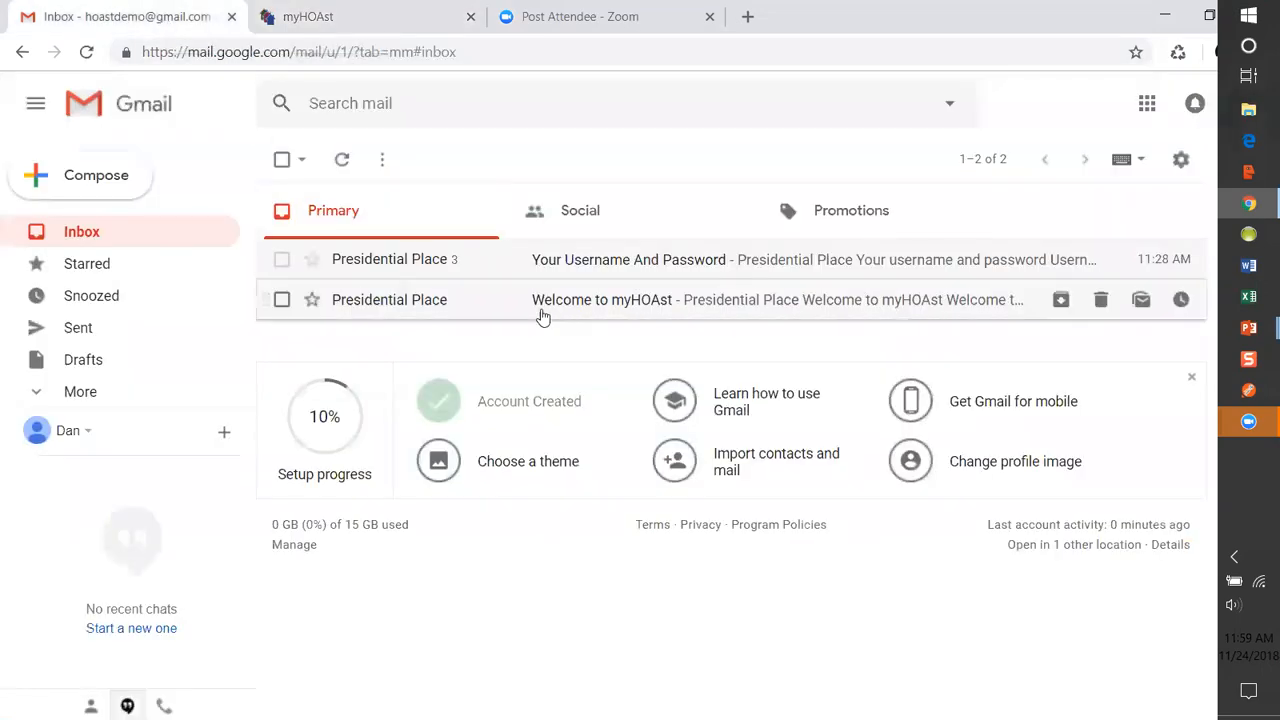
{"action": "left_click", "coordinate": [600, 300]}
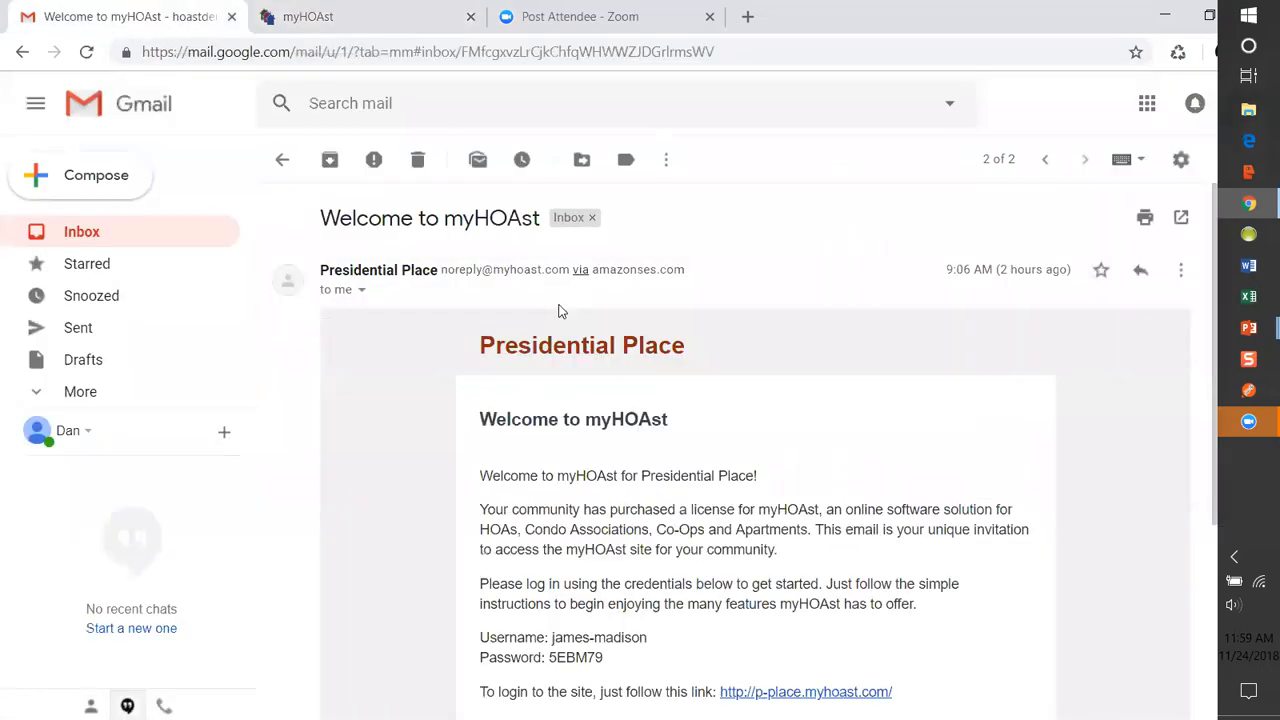
{"action": "scroll", "scroll_direction": "down", "scroll_amount": 3}
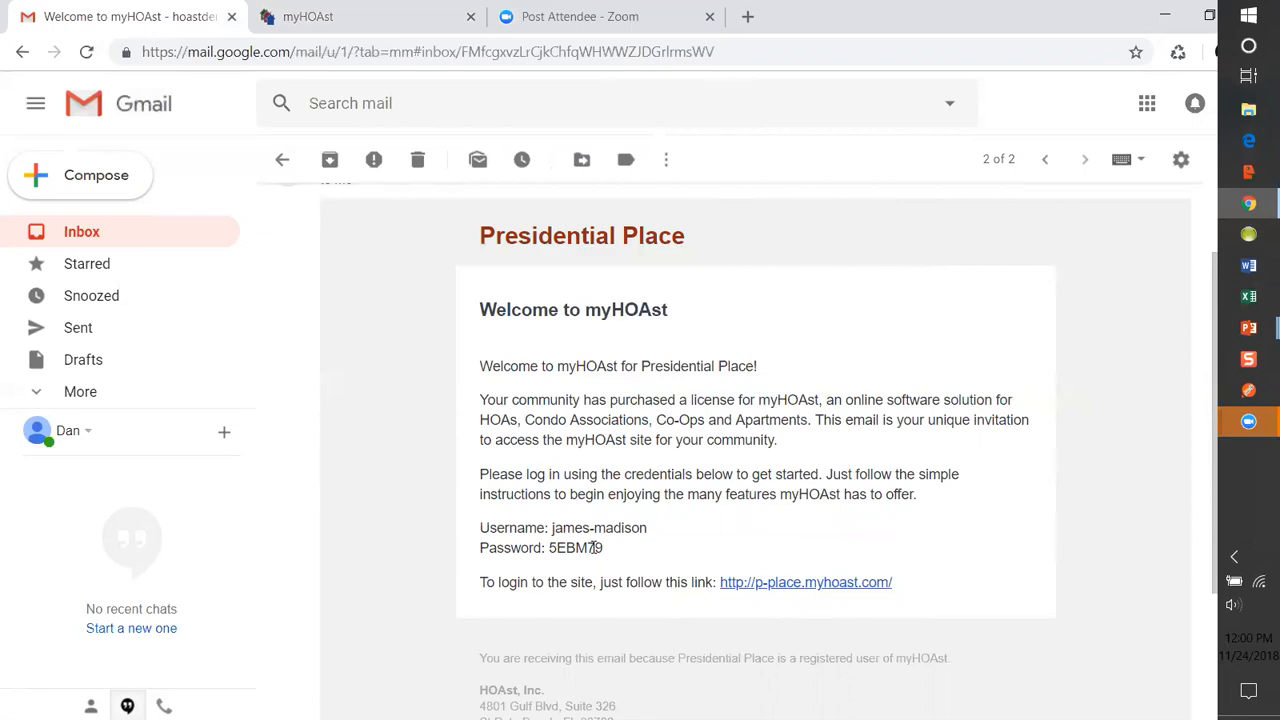
- Select the whole password in the welcome email and copy it
{"action": "double_click", "coordinate": [584, 548]}
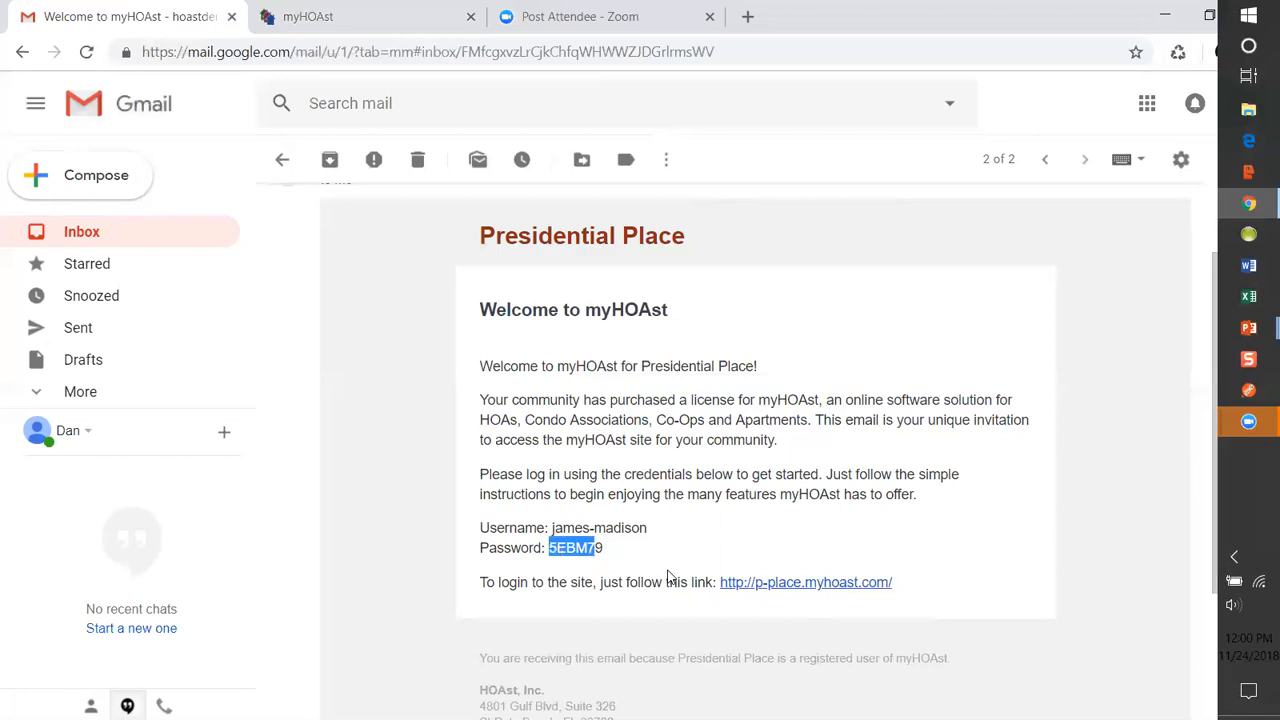
{"action": "mouse_move", "coordinate": [616, 556]}
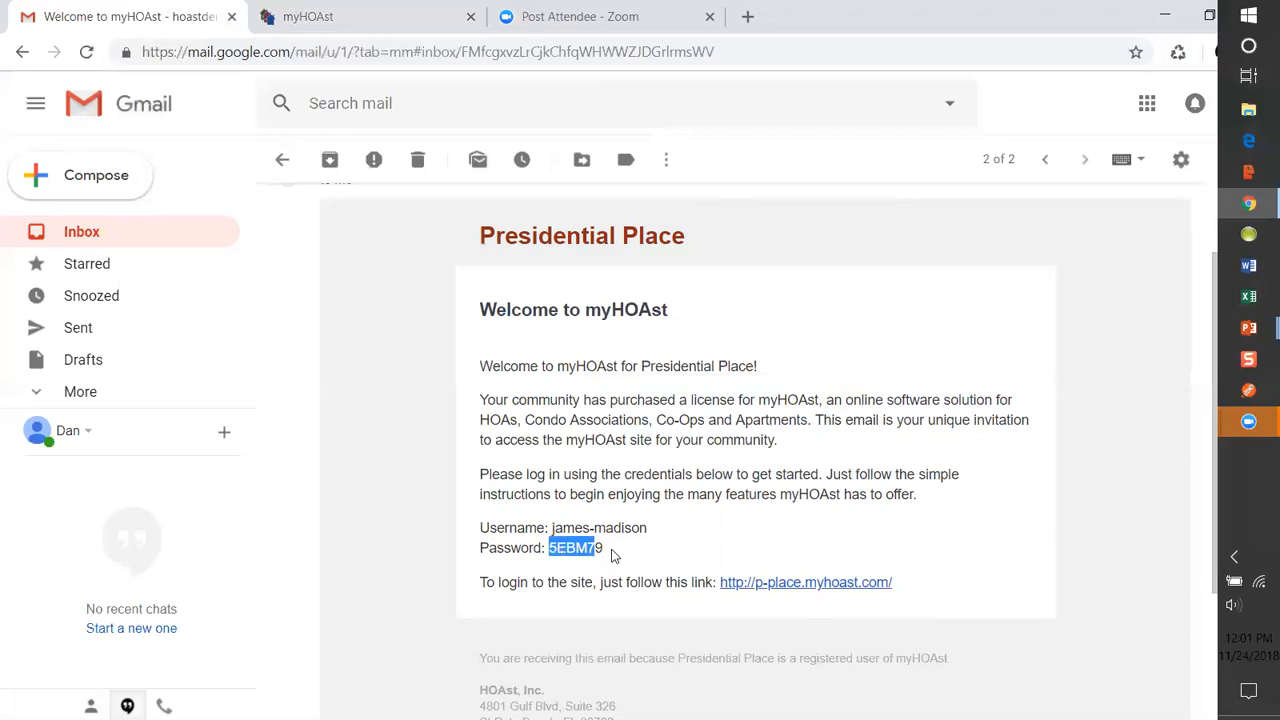
{"action": "mouse_move", "coordinate": [610, 556]}
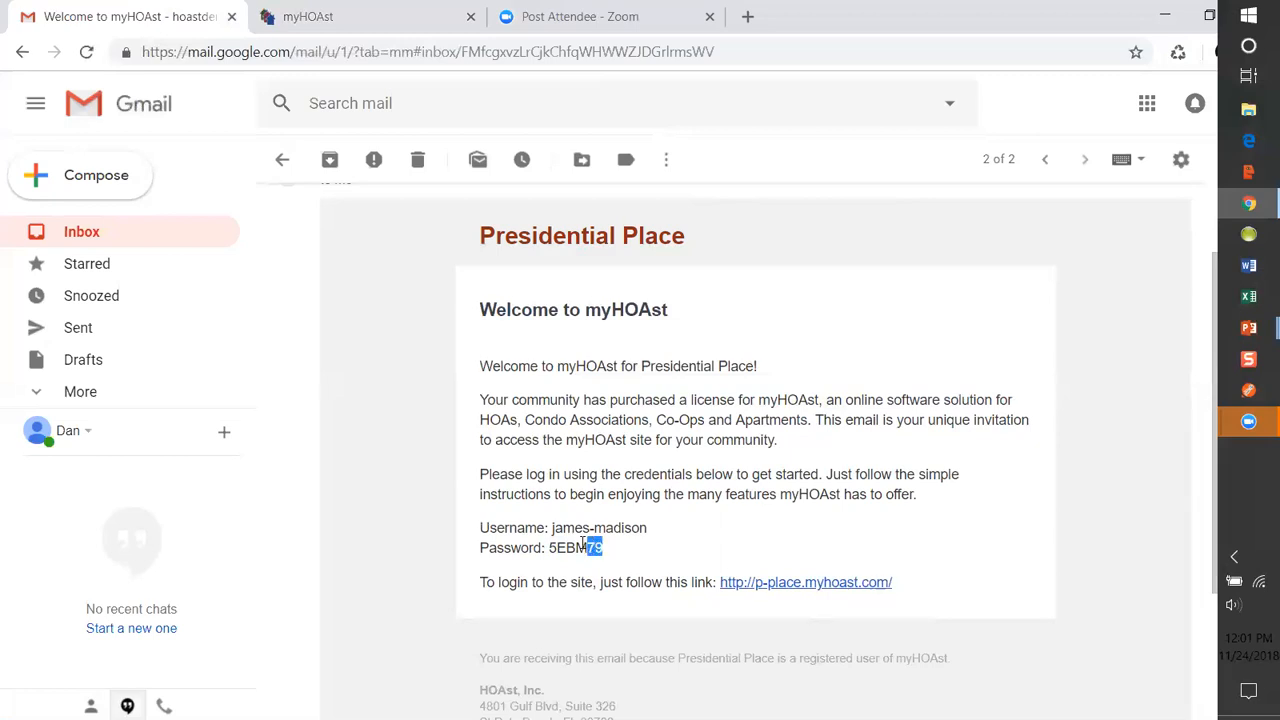
{"action": "double_click", "coordinate": [576, 548]}
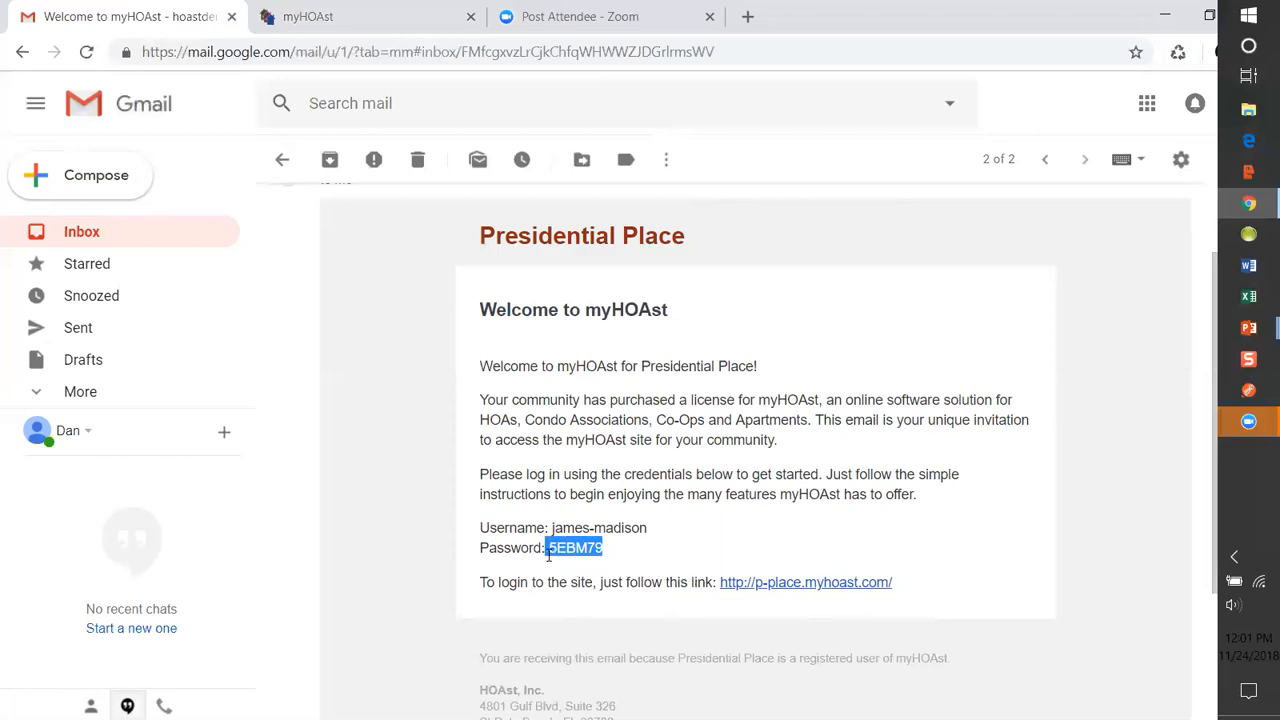
{"action": "mouse_move", "coordinate": [548, 554]}
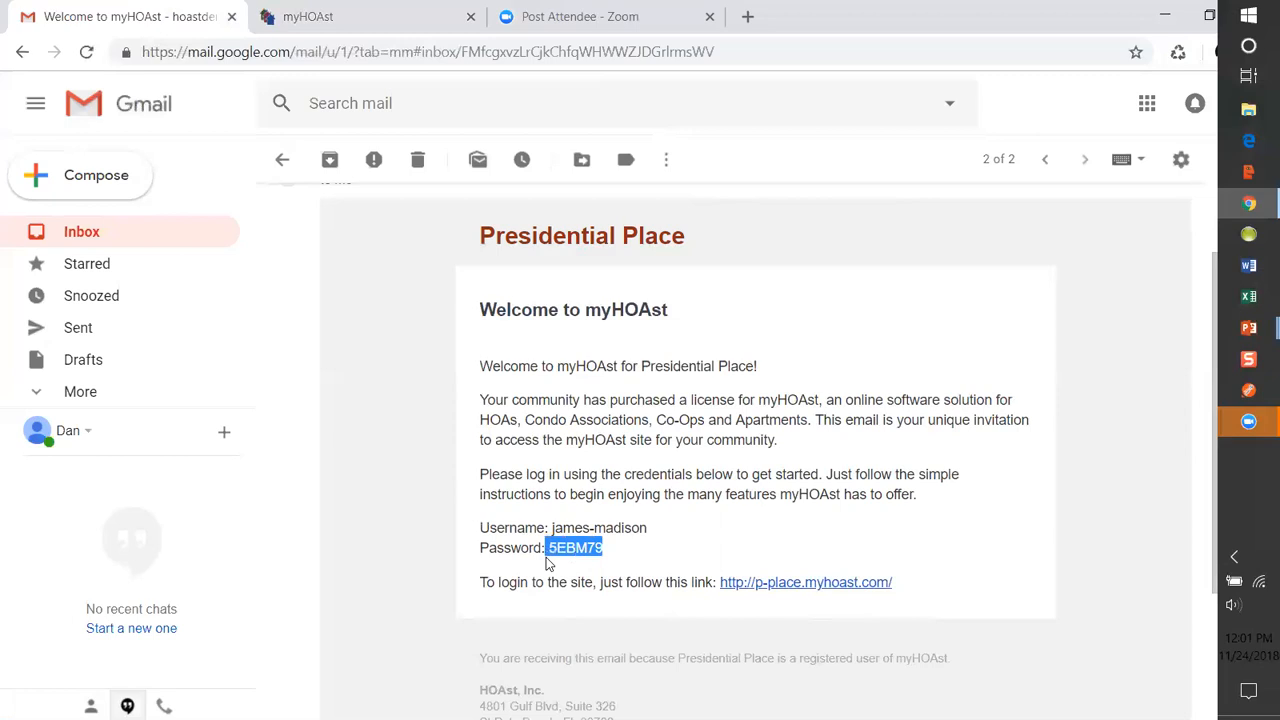
{"action": "mouse_move", "coordinate": [558, 552]}
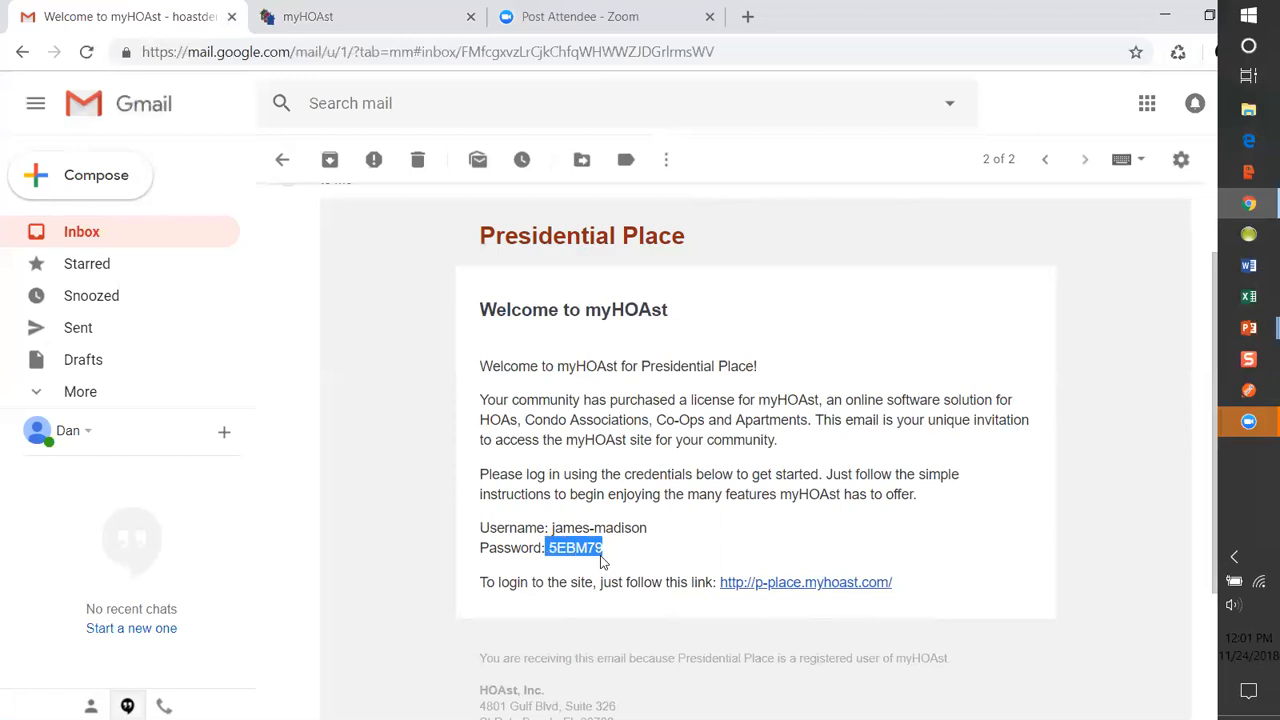
{"action": "left_click", "coordinate": [576, 548]}
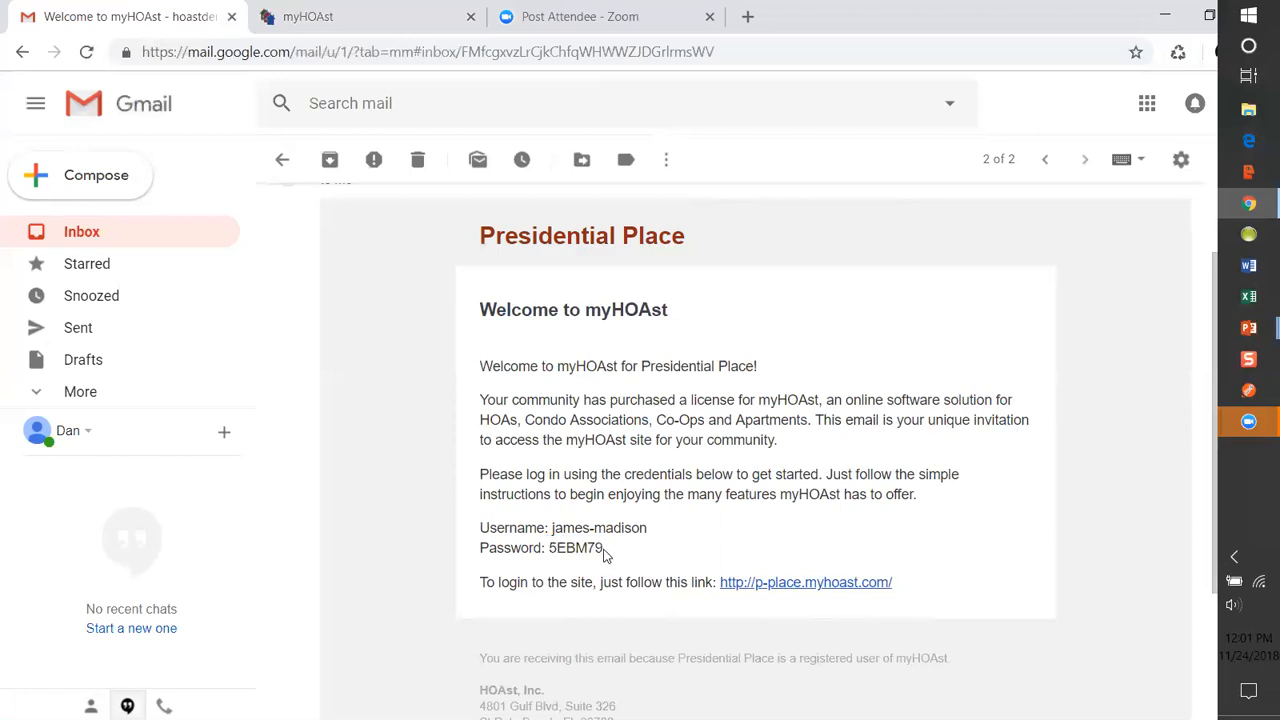
{"action": "double_click", "coordinate": [584, 548]}
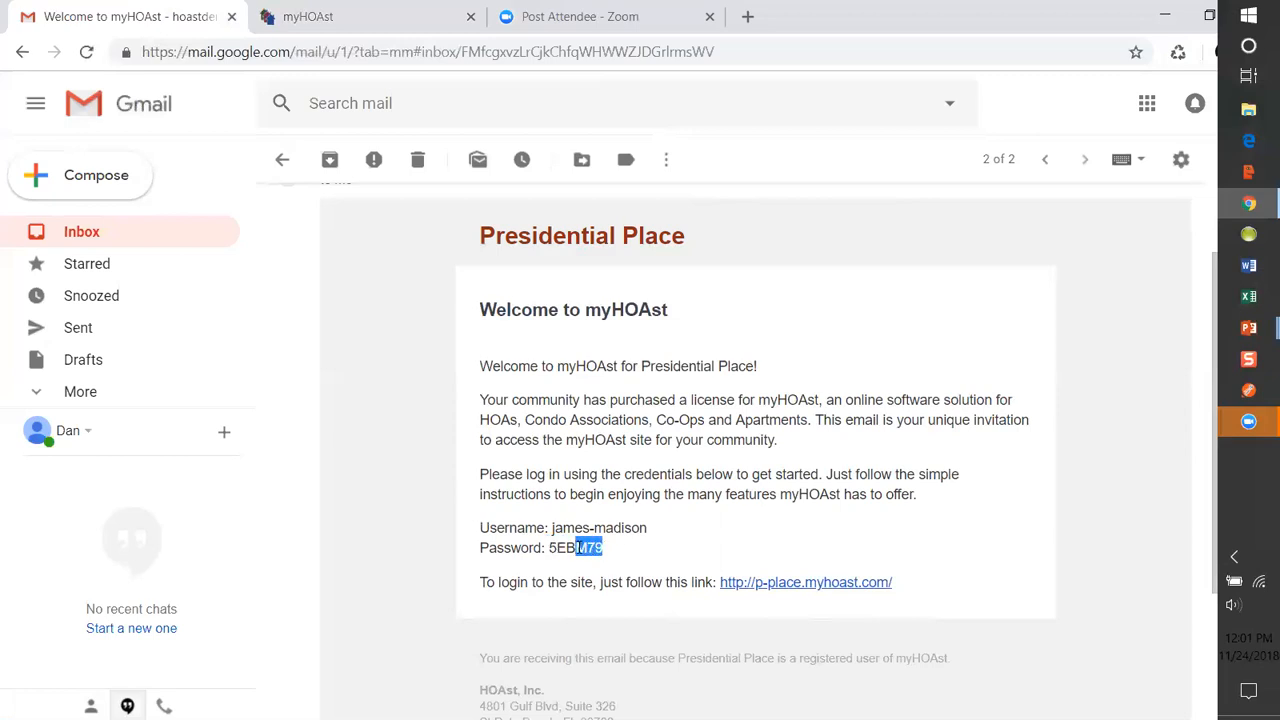
{"action": "double_click", "coordinate": [556, 548]}
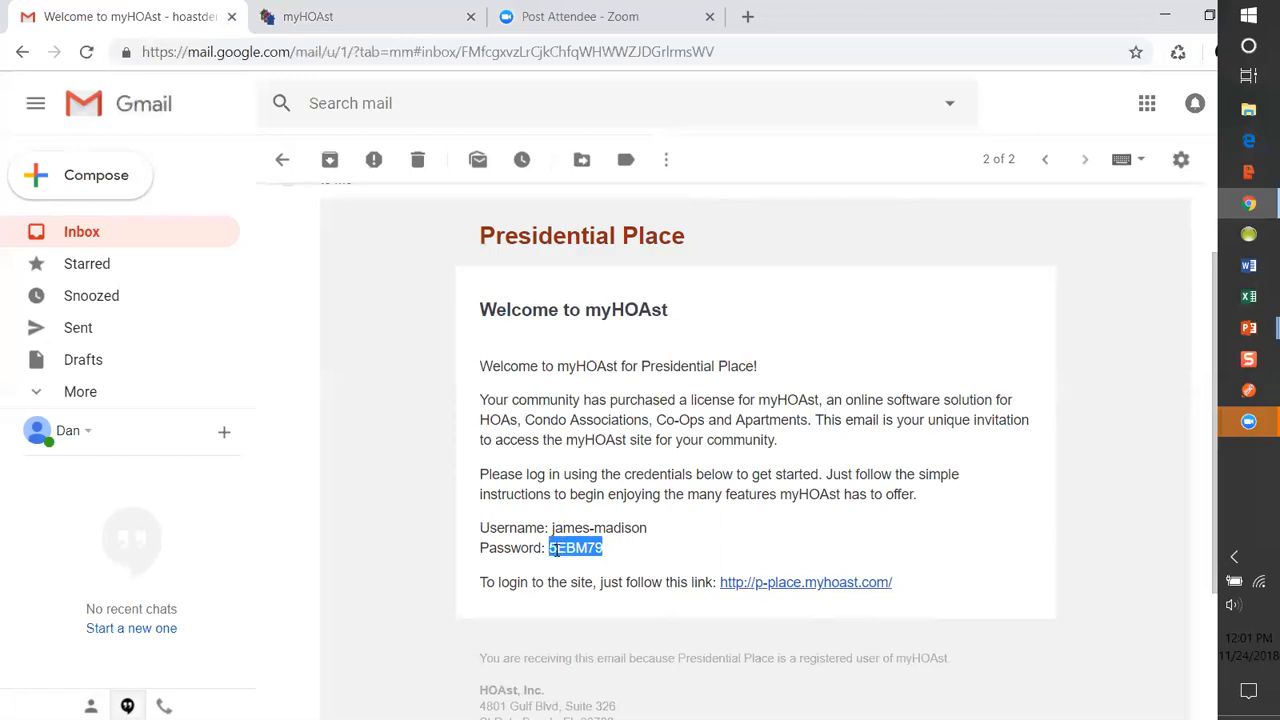
{"action": "right_click", "coordinate": [576, 548]}
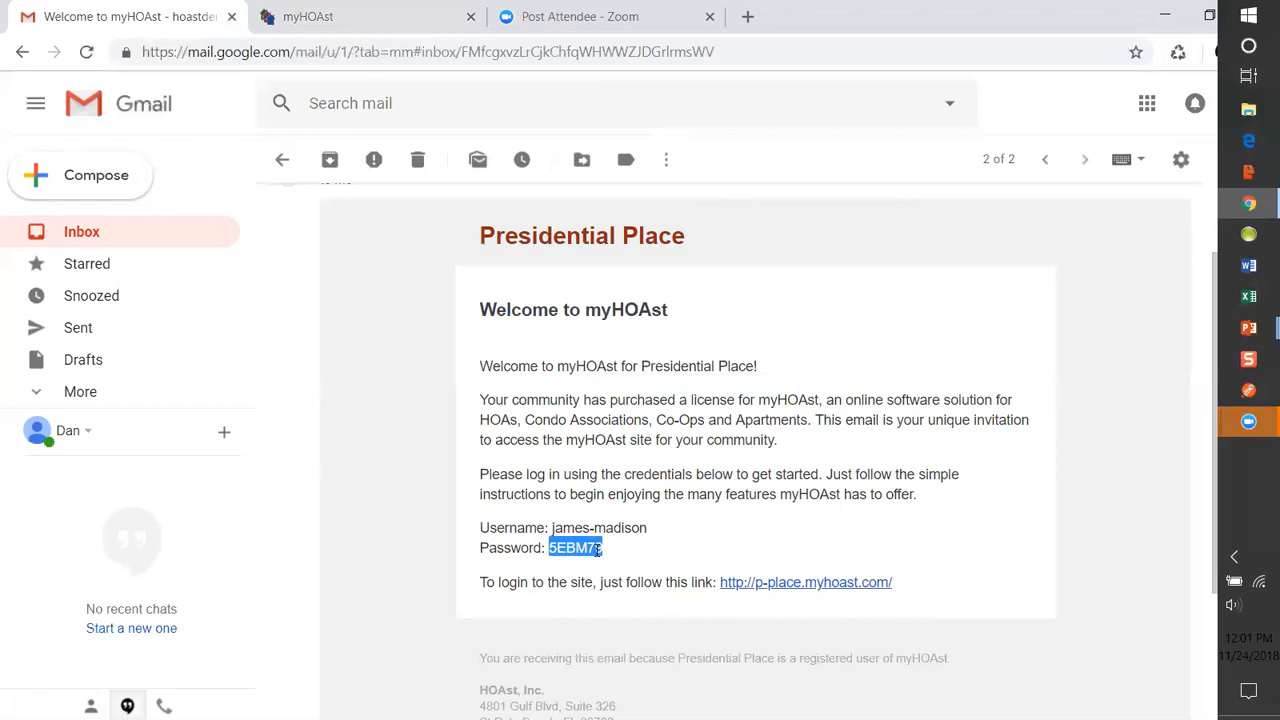
- Submit the Presidential Place logon as james-madison with the pasted password, which is rejected
{"action": "left_click", "coordinate": [308, 16]}
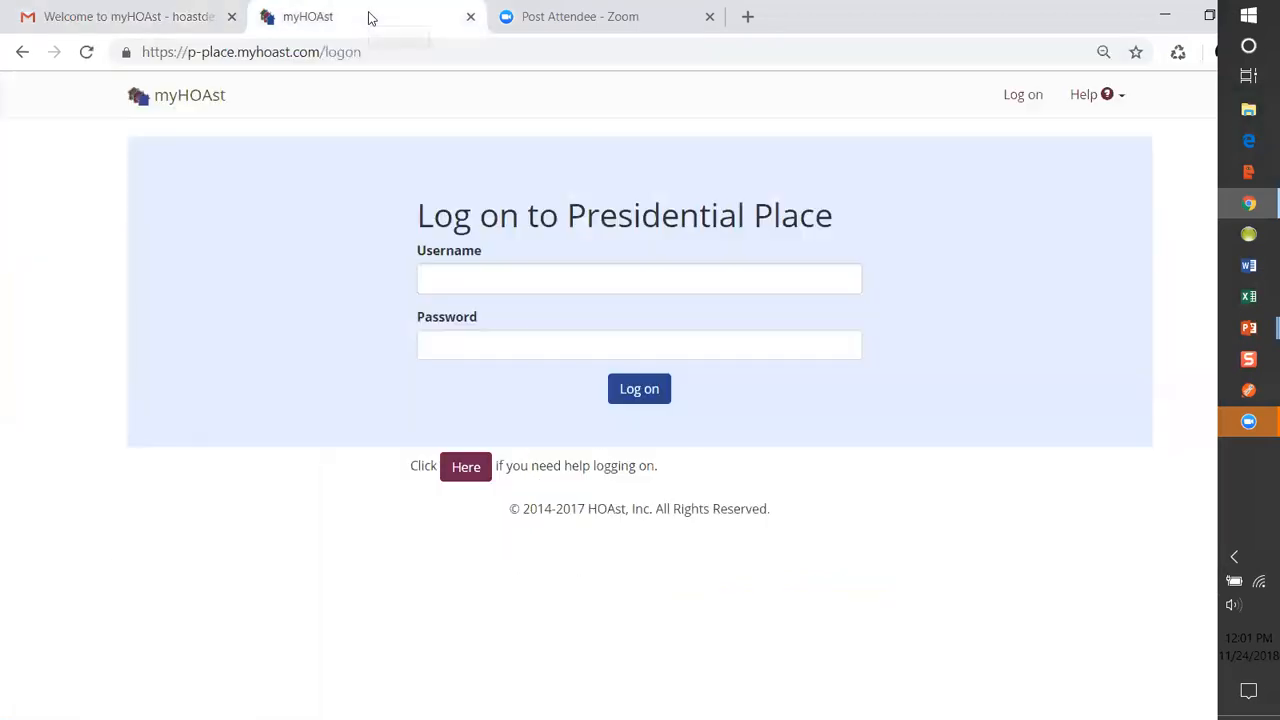
{"action": "left_click", "coordinate": [640, 278]}
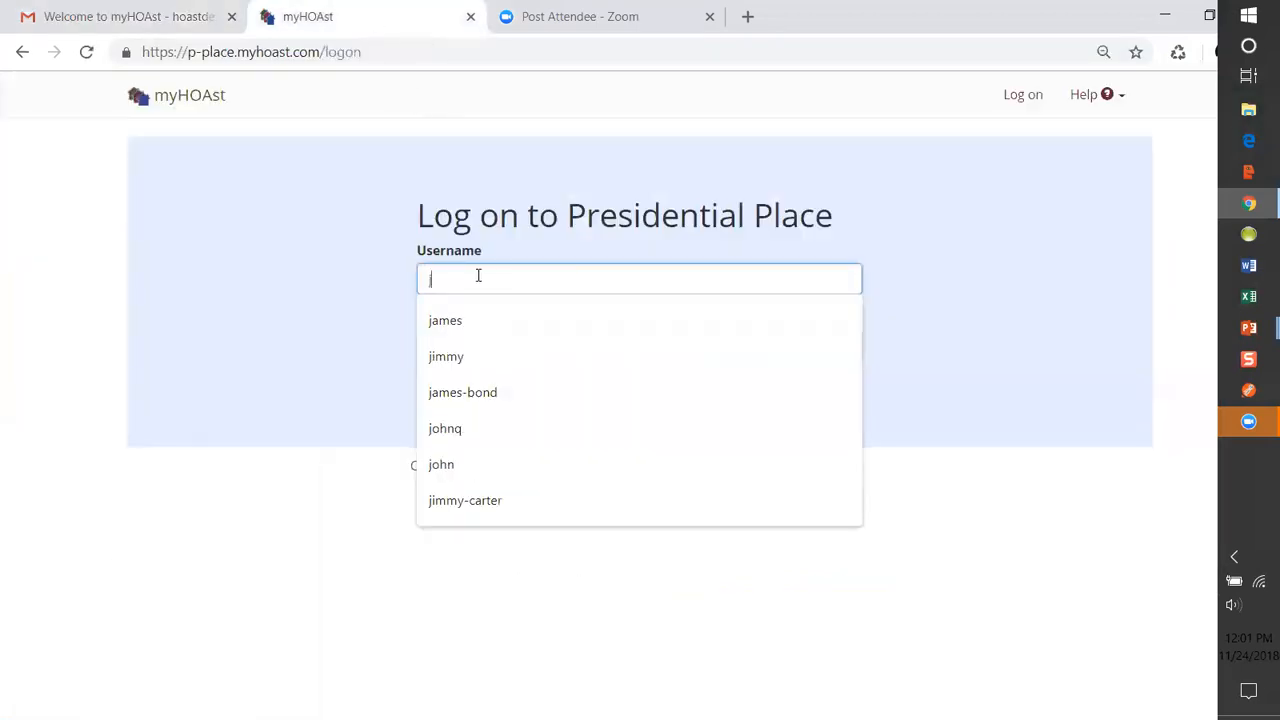
{"action": "type", "text": "james-ma"}
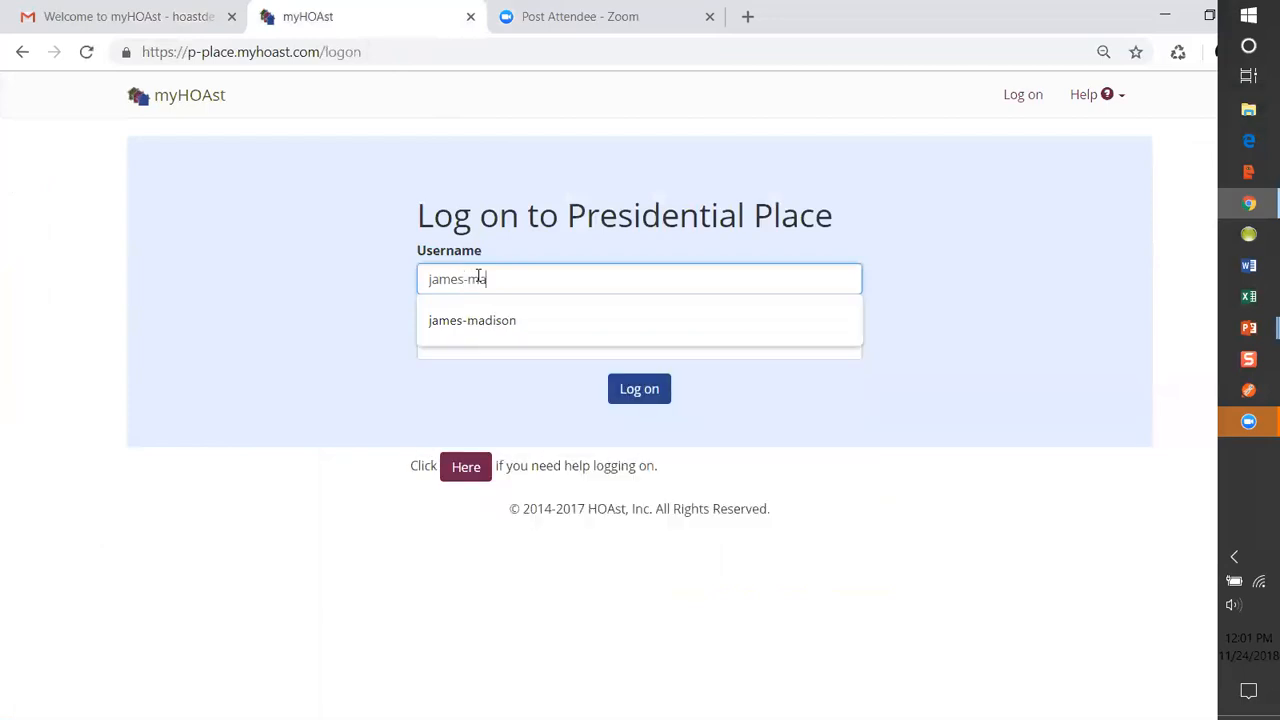
{"action": "left_click", "coordinate": [472, 320]}
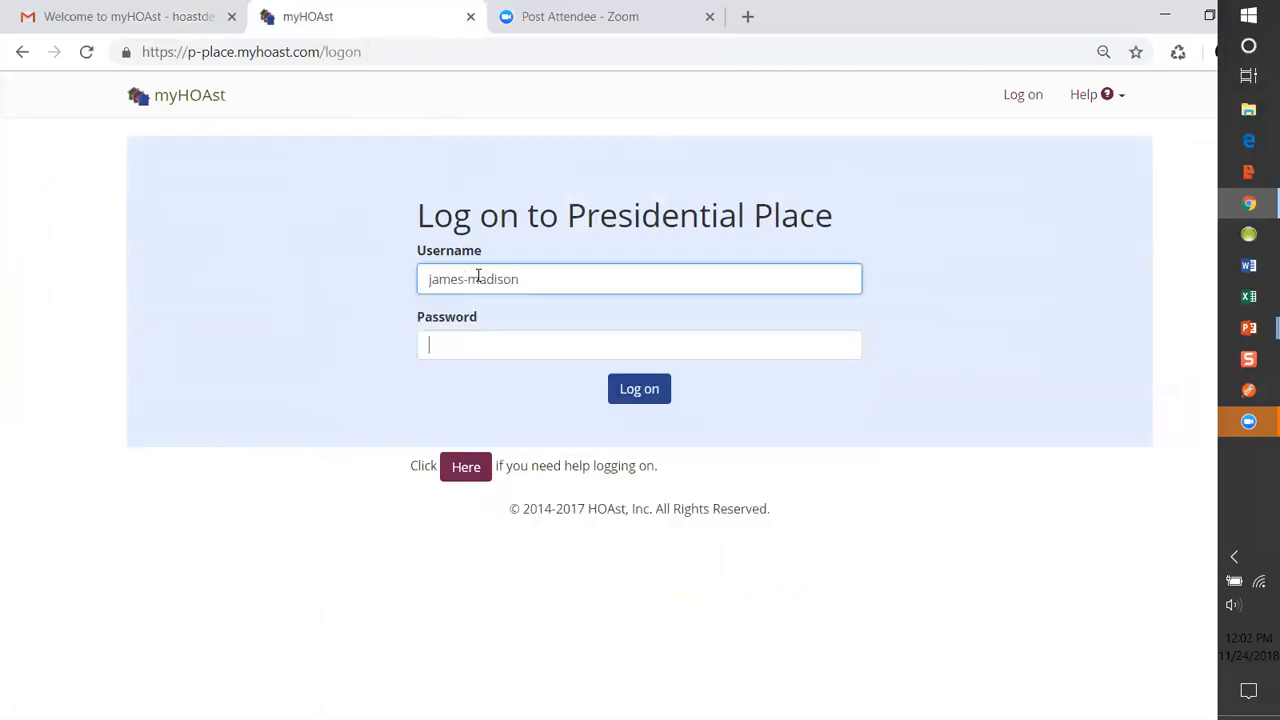
{"action": "right_click", "coordinate": [640, 344]}
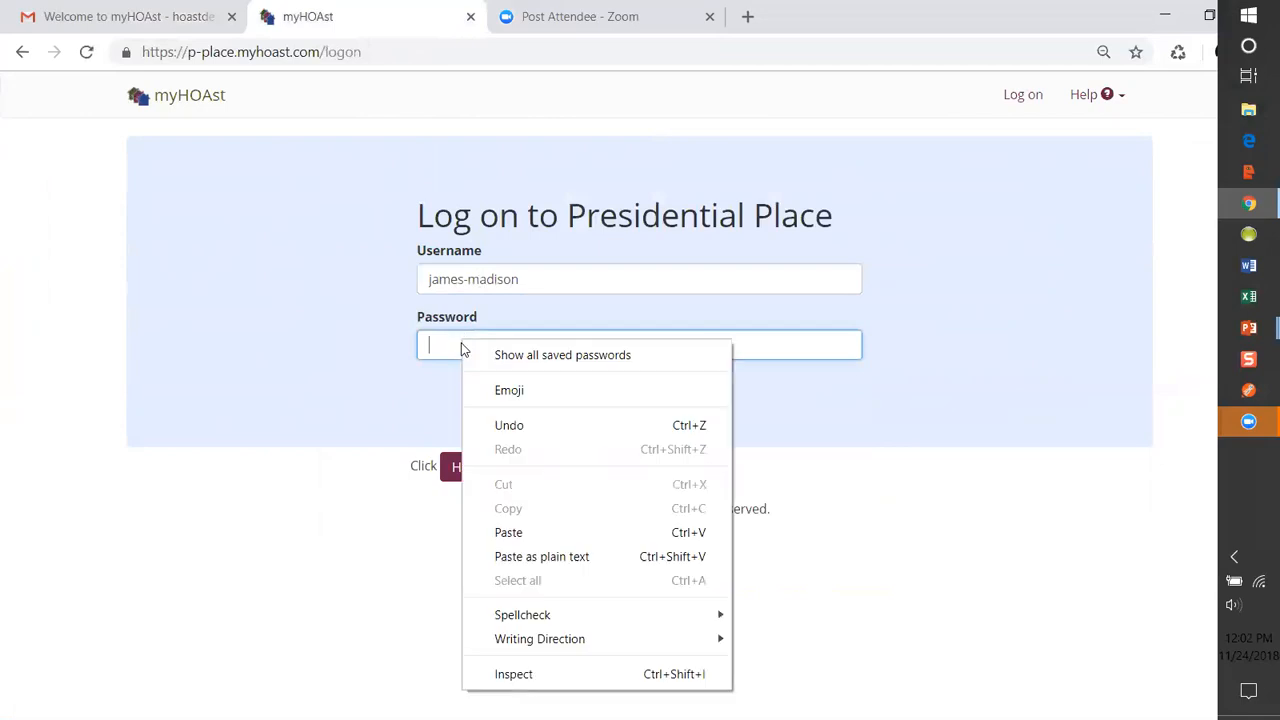
{"action": "mouse_move", "coordinate": [512, 532]}
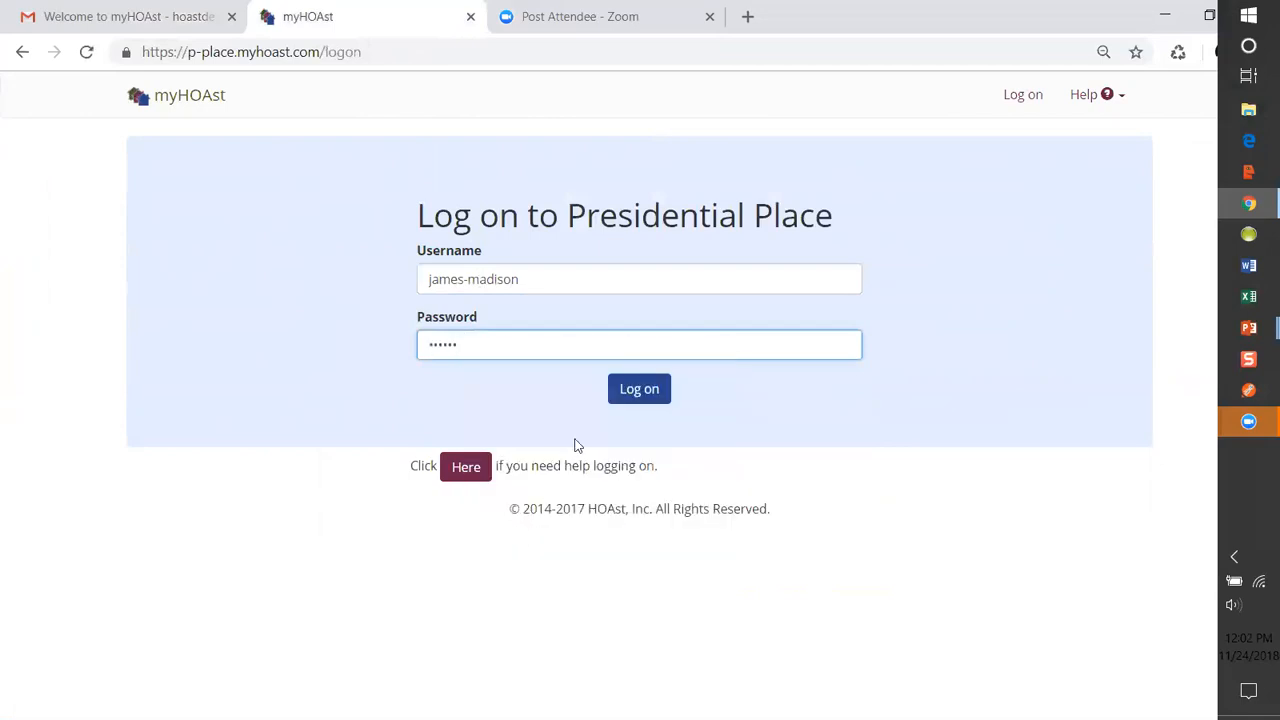
{"action": "left_click", "coordinate": [640, 388]}
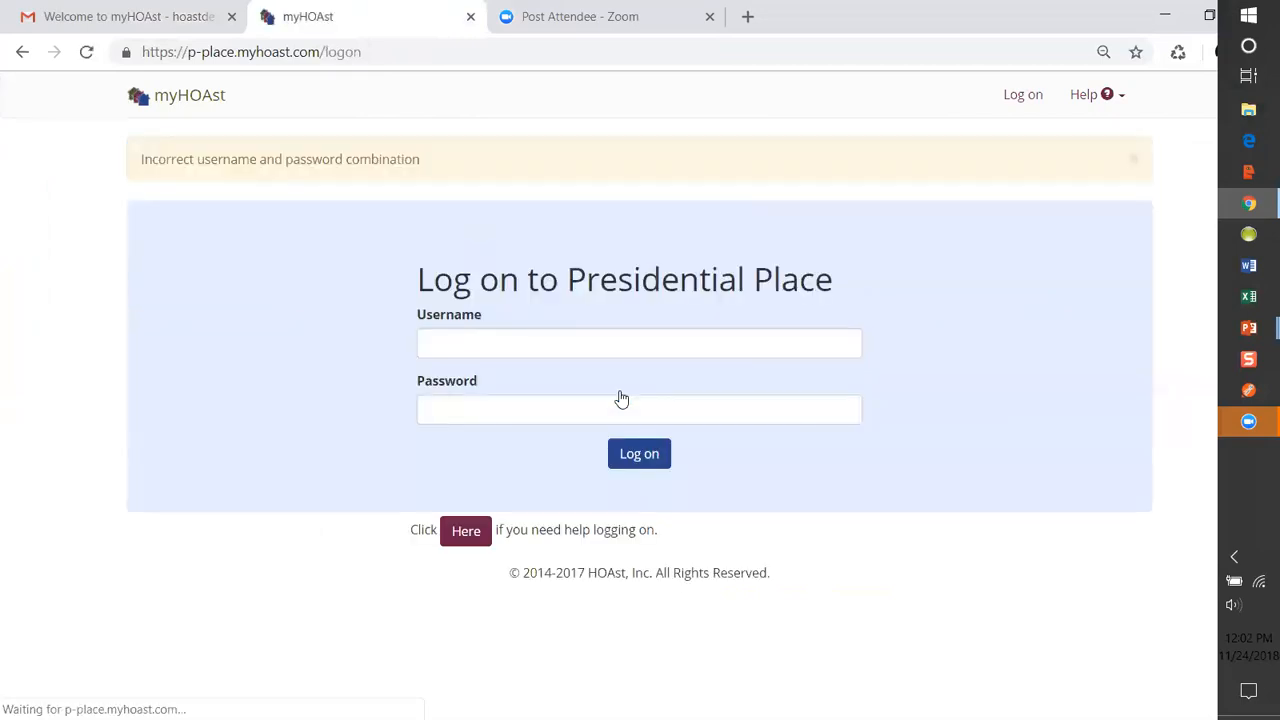
{"action": "mouse_move", "coordinate": [622, 396]}
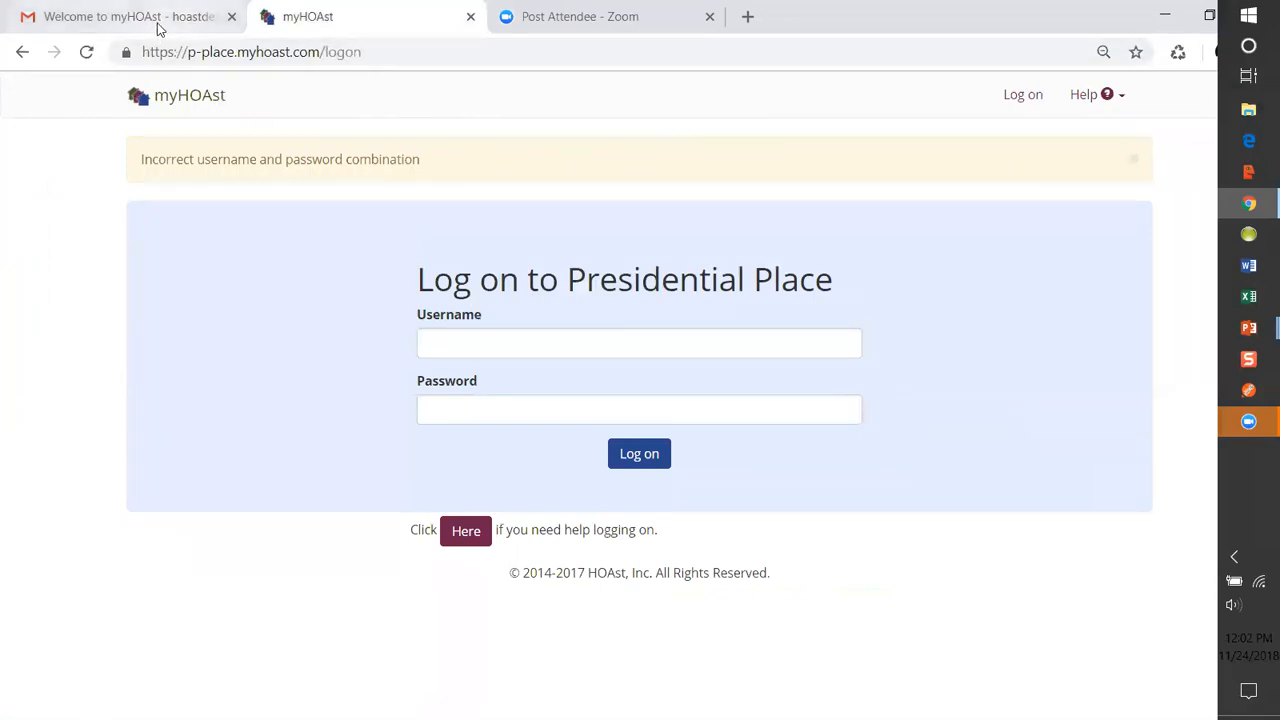
{"action": "left_click", "coordinate": [120, 16]}
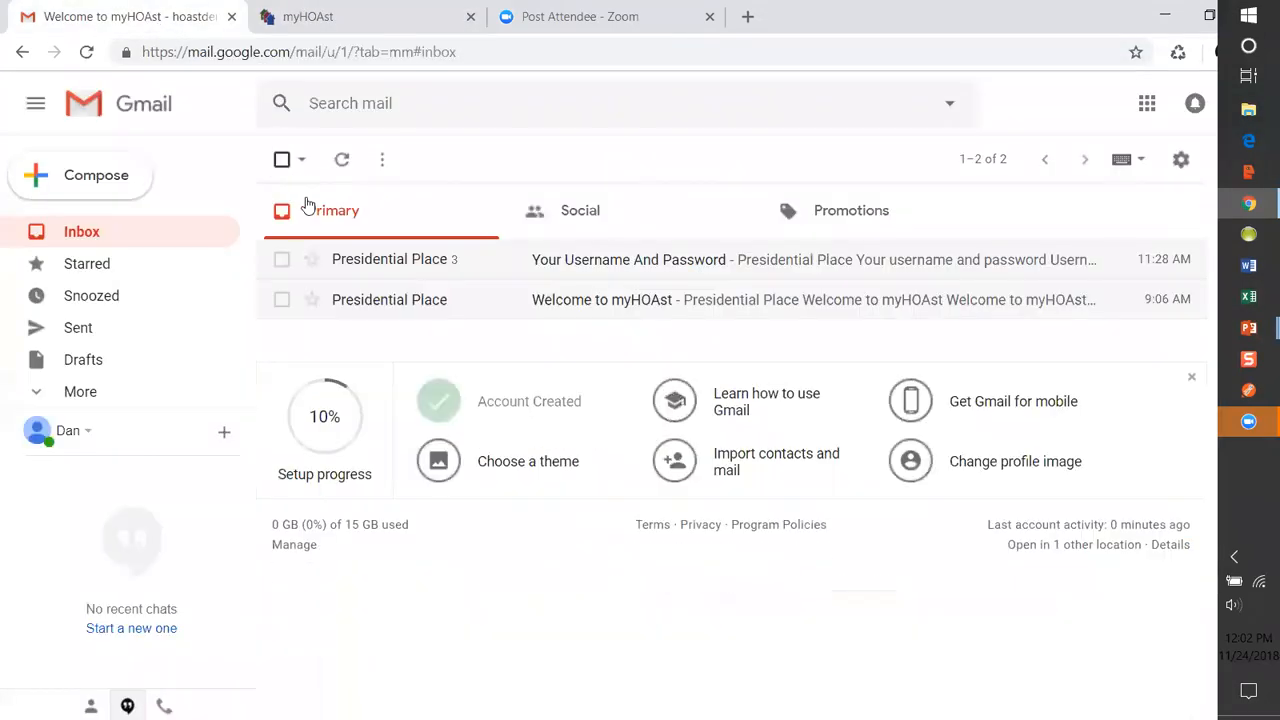
{"action": "mouse_move", "coordinate": [640, 260]}
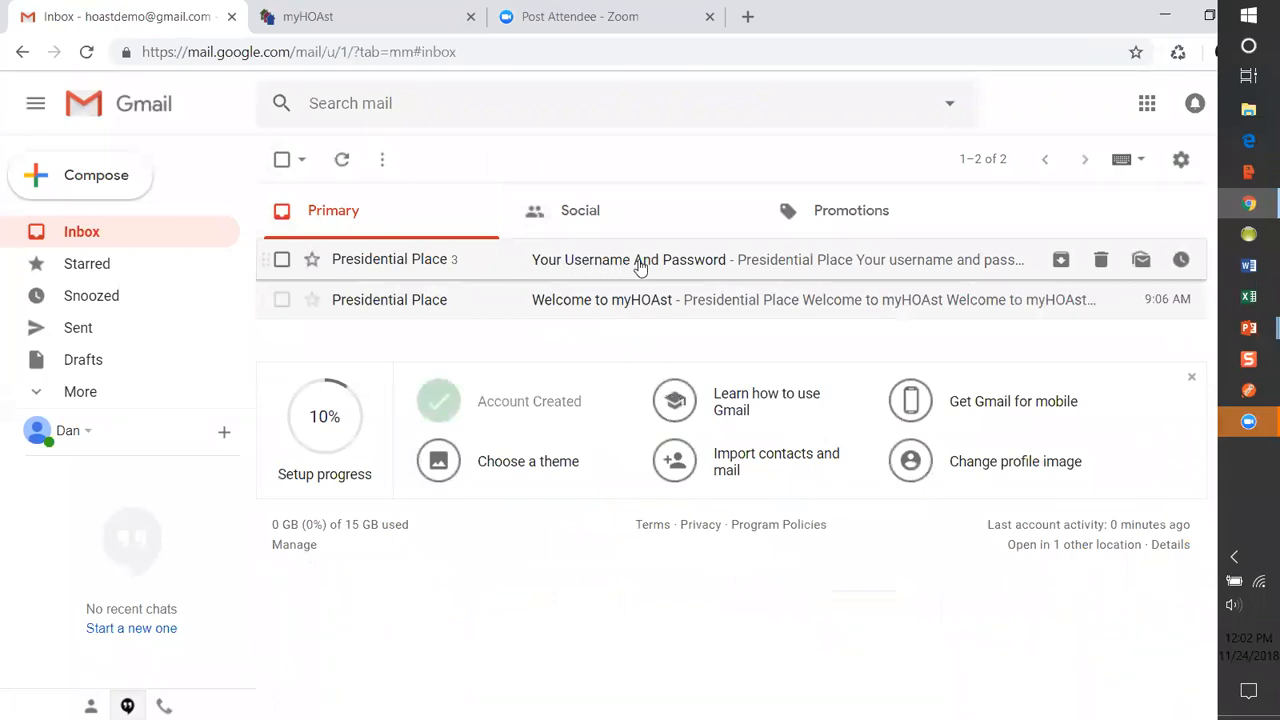
{"action": "left_click", "coordinate": [628, 260]}
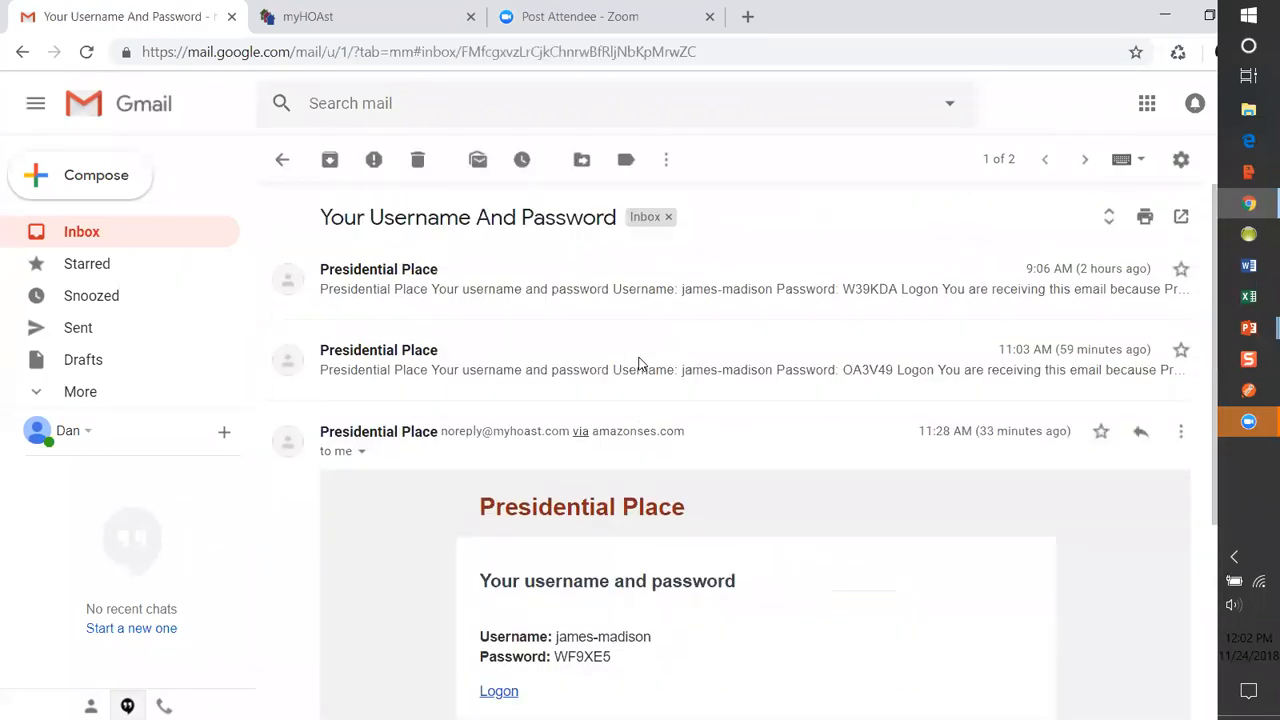
{"action": "scroll", "scroll_direction": "down", "scroll_amount": 3}
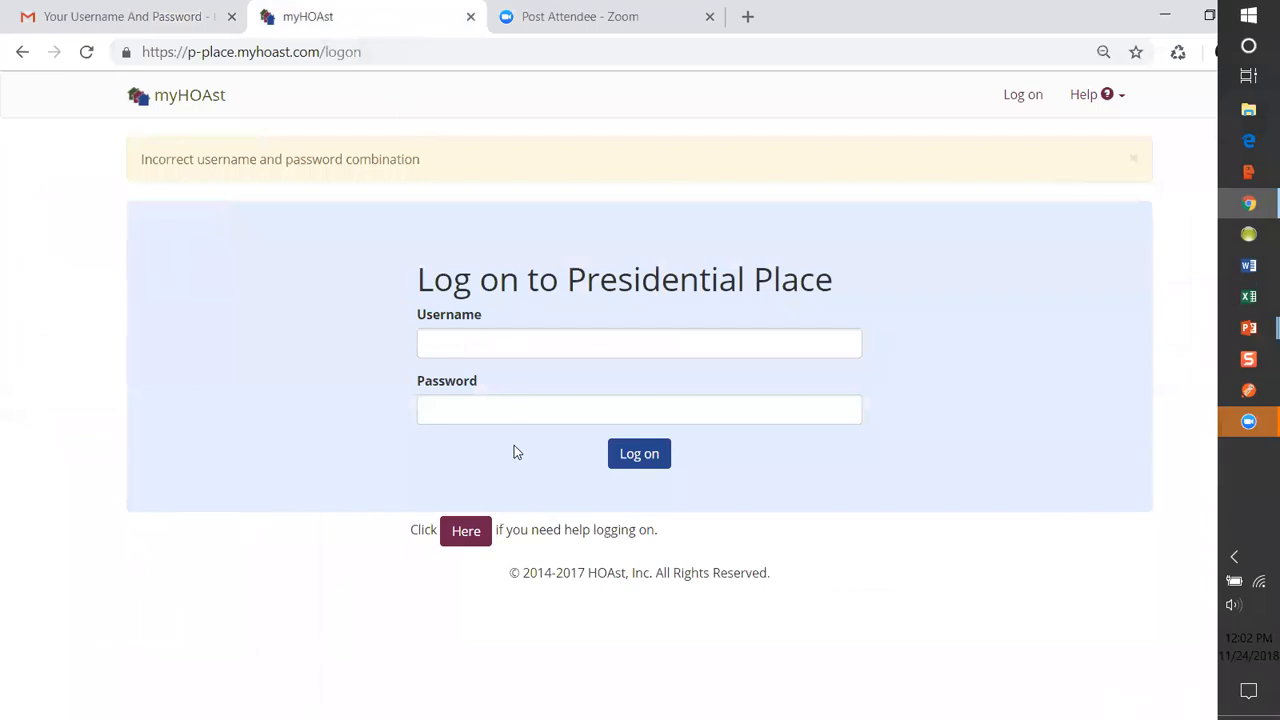
{"action": "mouse_move", "coordinate": [476, 508]}
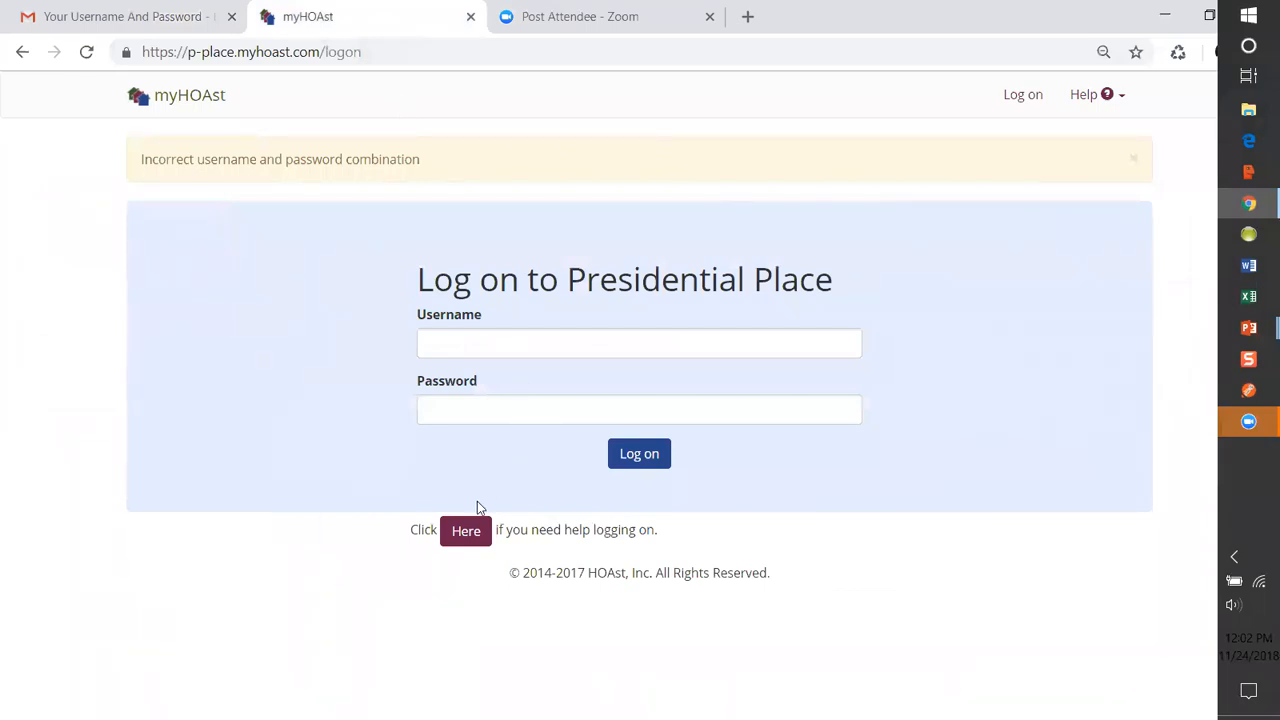
{"action": "mouse_move", "coordinate": [466, 530]}
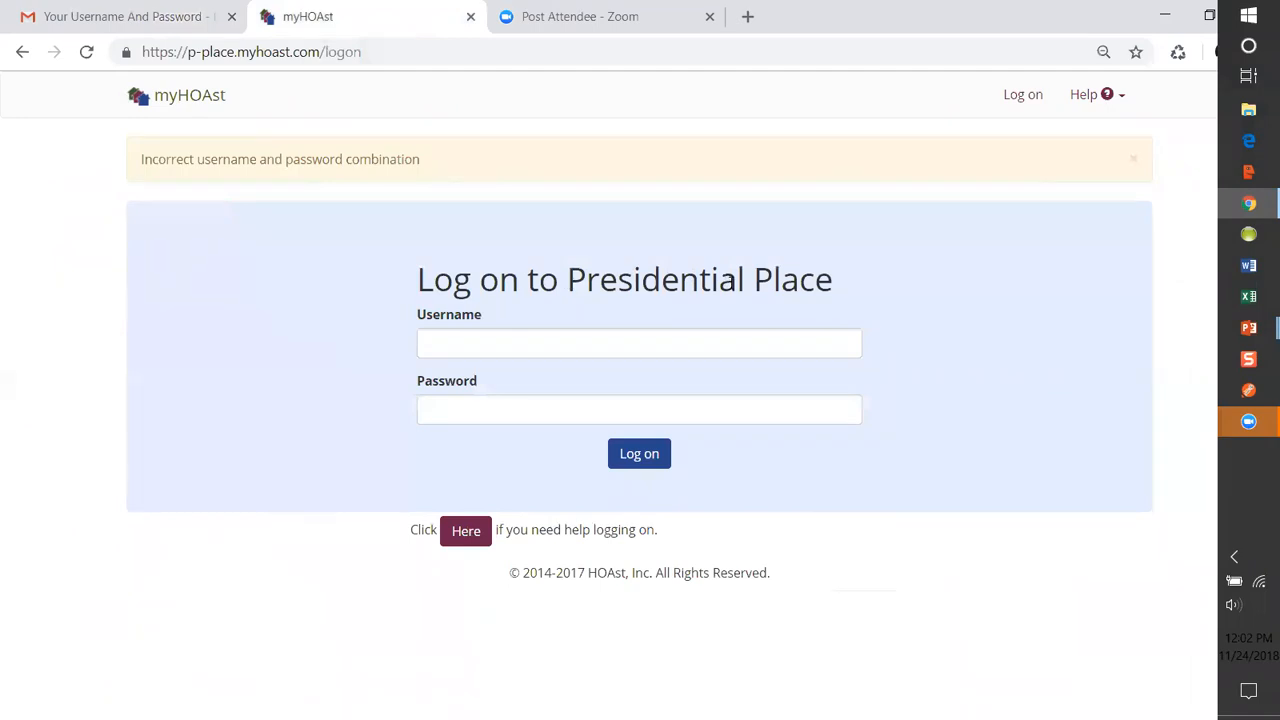
{"action": "mouse_move", "coordinate": [466, 532]}
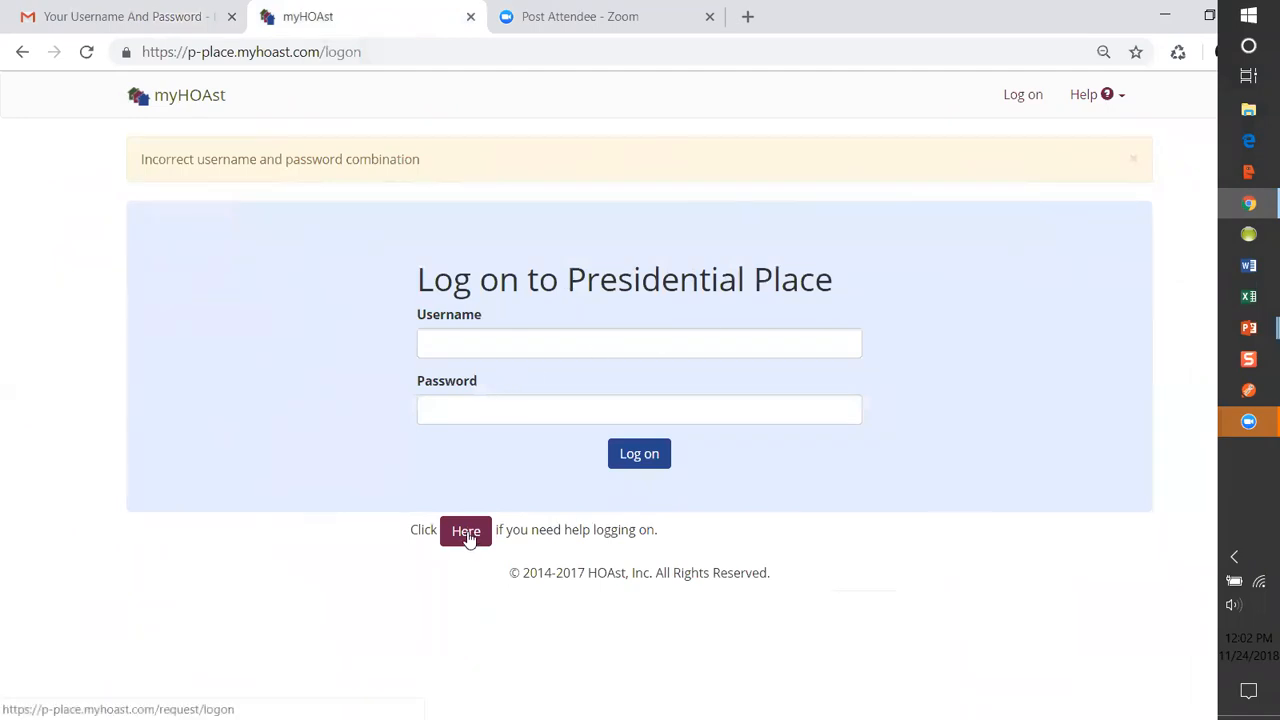
- Submit a Request Logon Information form for James Madison with the suggested hoast email address
{"action": "left_click", "coordinate": [464, 530]}
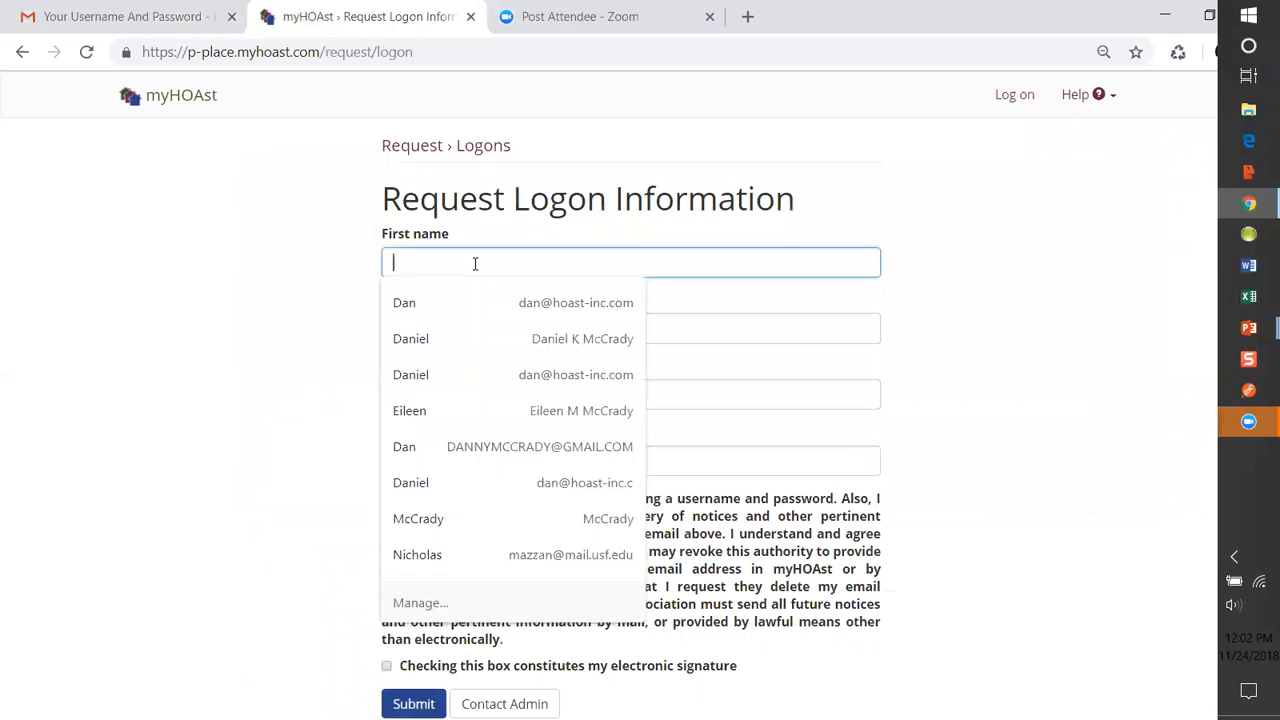
{"action": "type", "text": "james"}
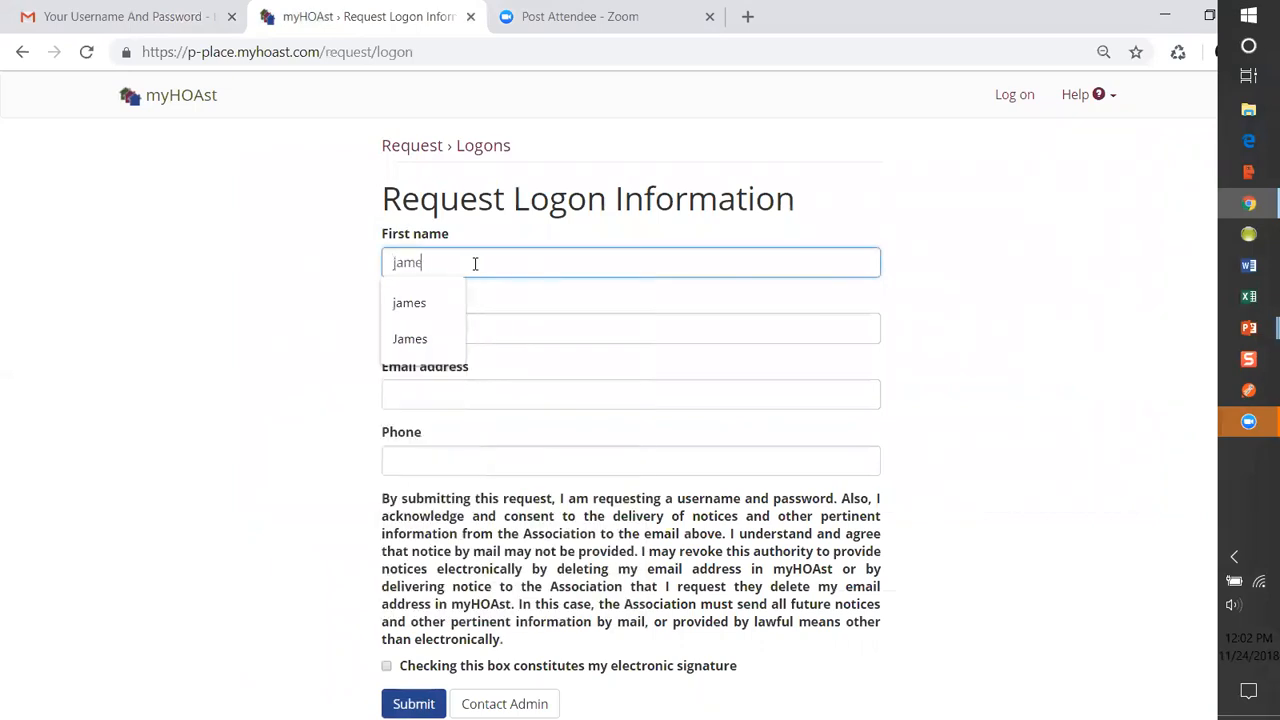
{"action": "left_click", "coordinate": [408, 302]}
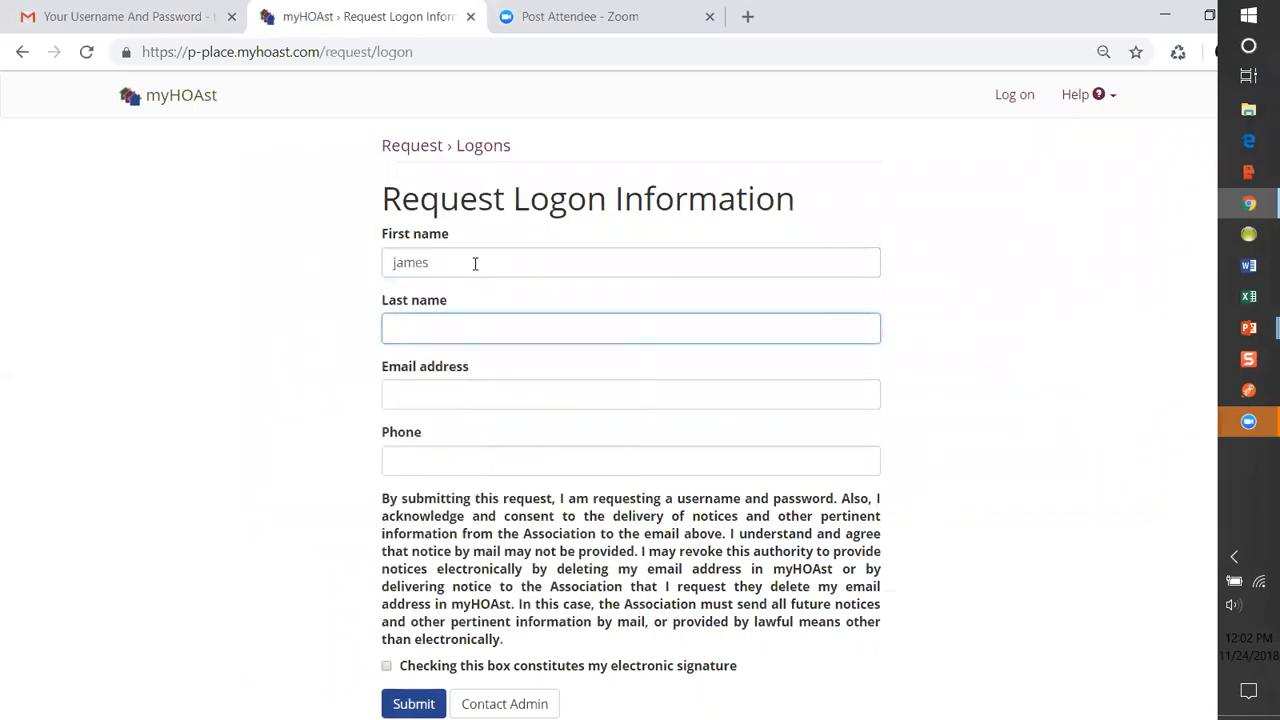
{"action": "type", "text": "madiso"}
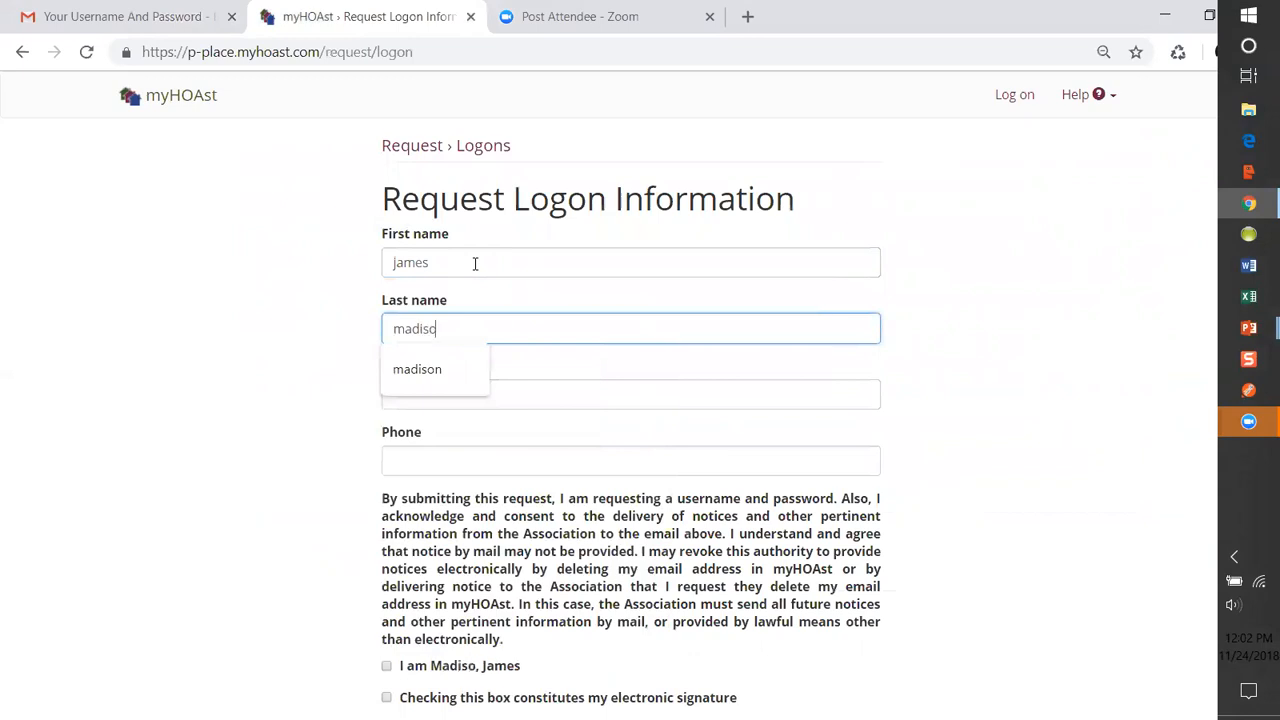
{"action": "left_click", "coordinate": [416, 368]}
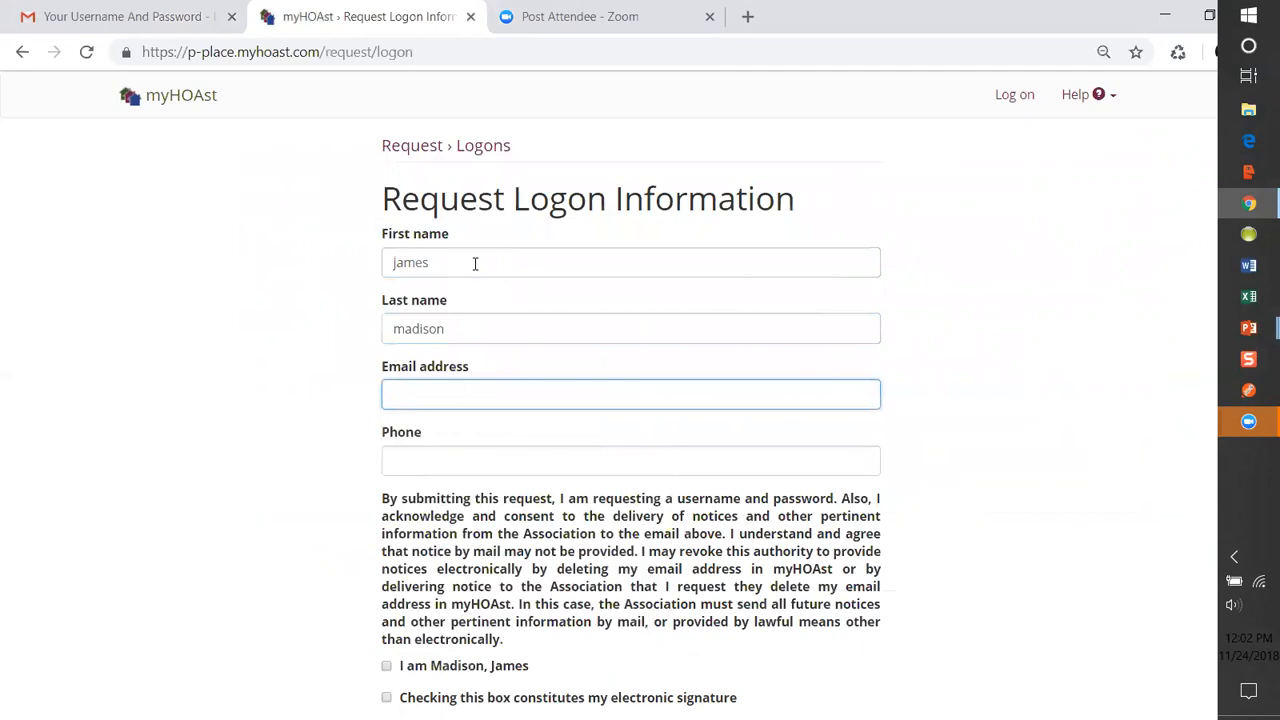
{"action": "type", "text": "hoast"}
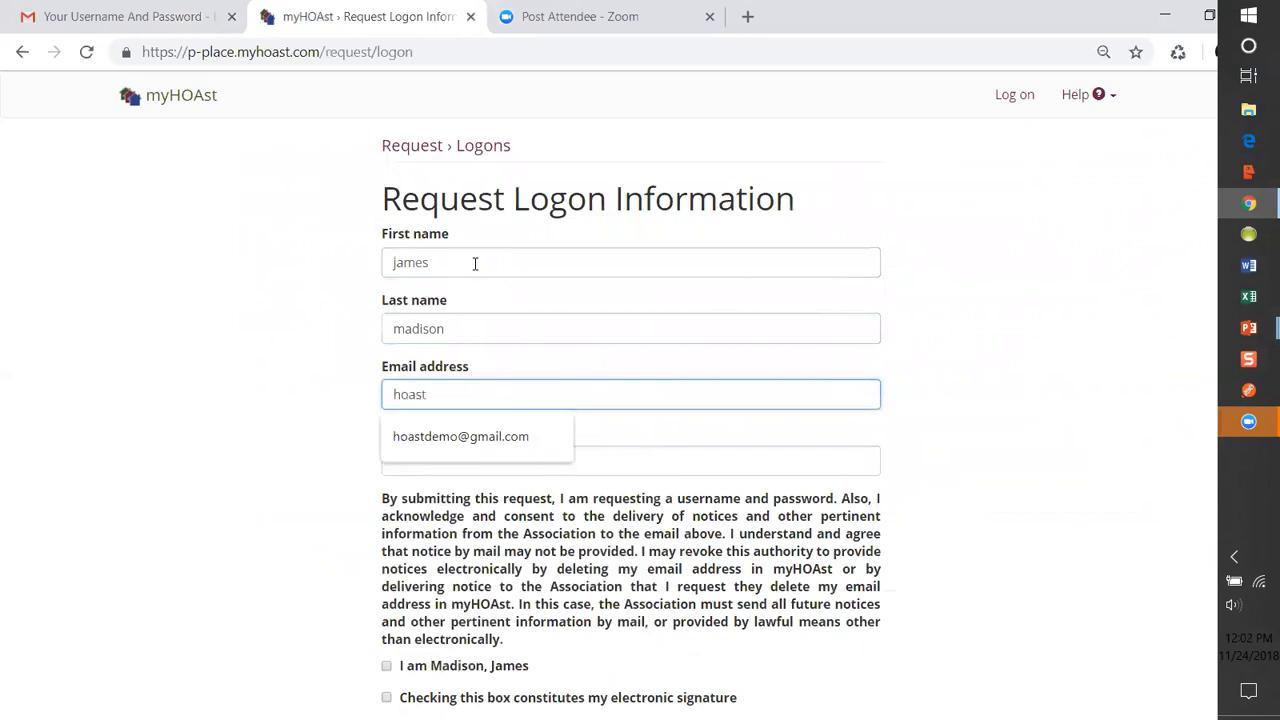
{"action": "left_click", "coordinate": [630, 458]}
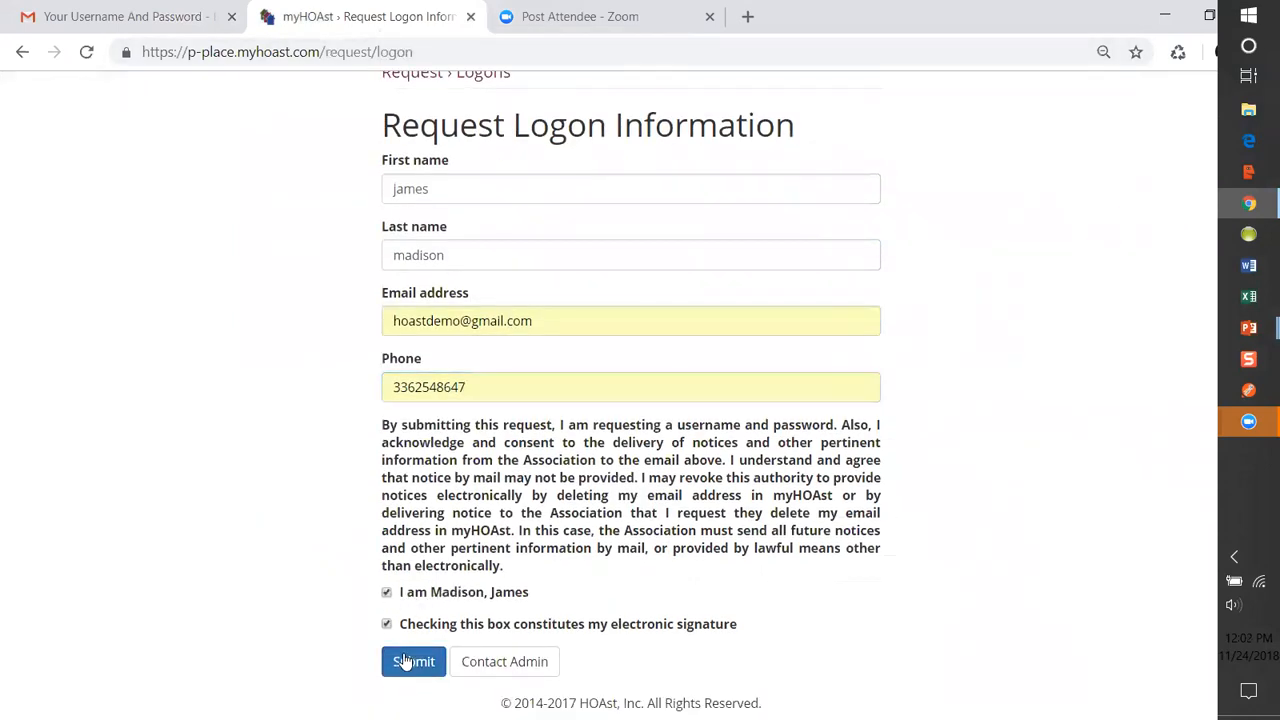
{"action": "left_click", "coordinate": [412, 660]}
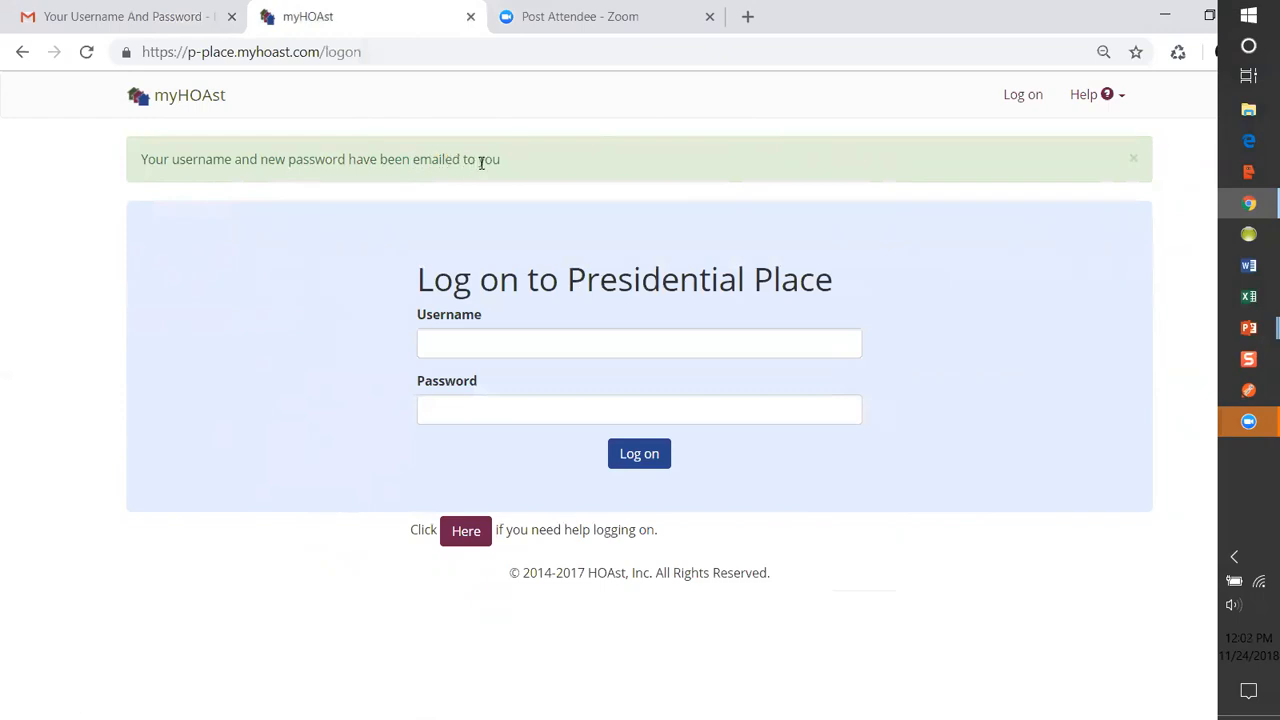
{"action": "mouse_move", "coordinate": [504, 164]}
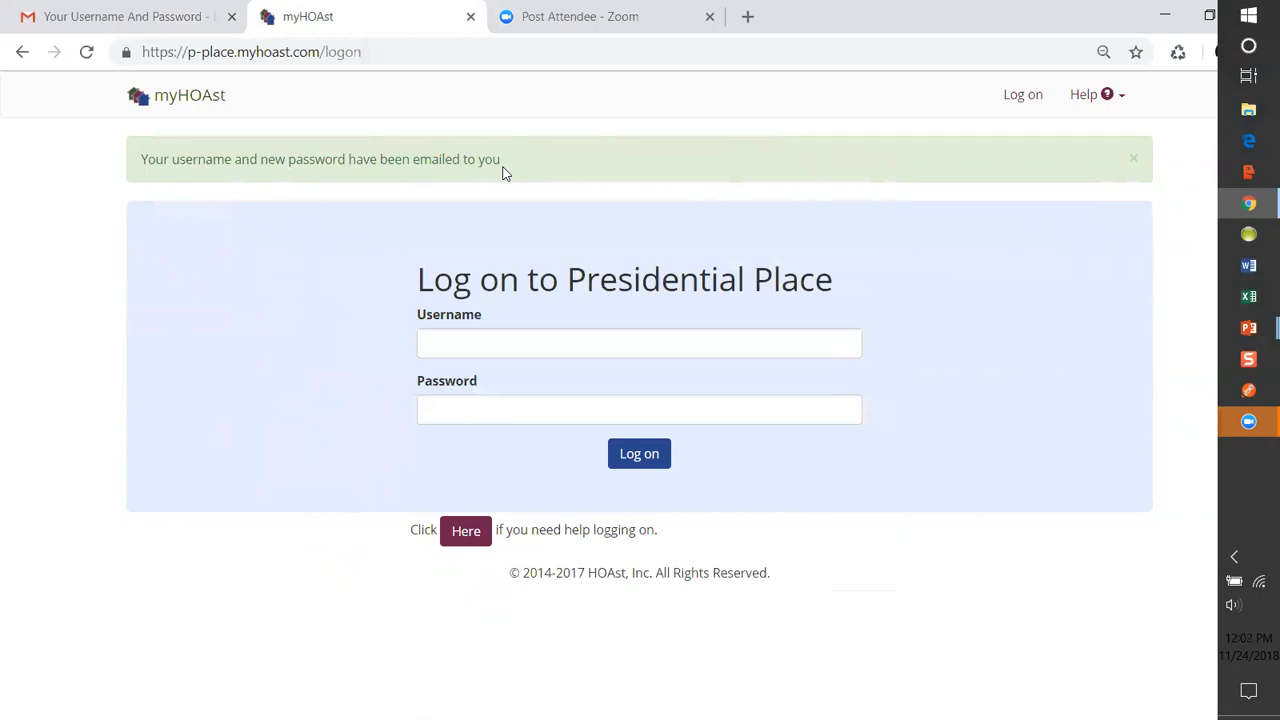
- Find the newest 'Your Username And Password' message and select the fresh james-madison password
{"action": "left_click", "coordinate": [120, 16]}
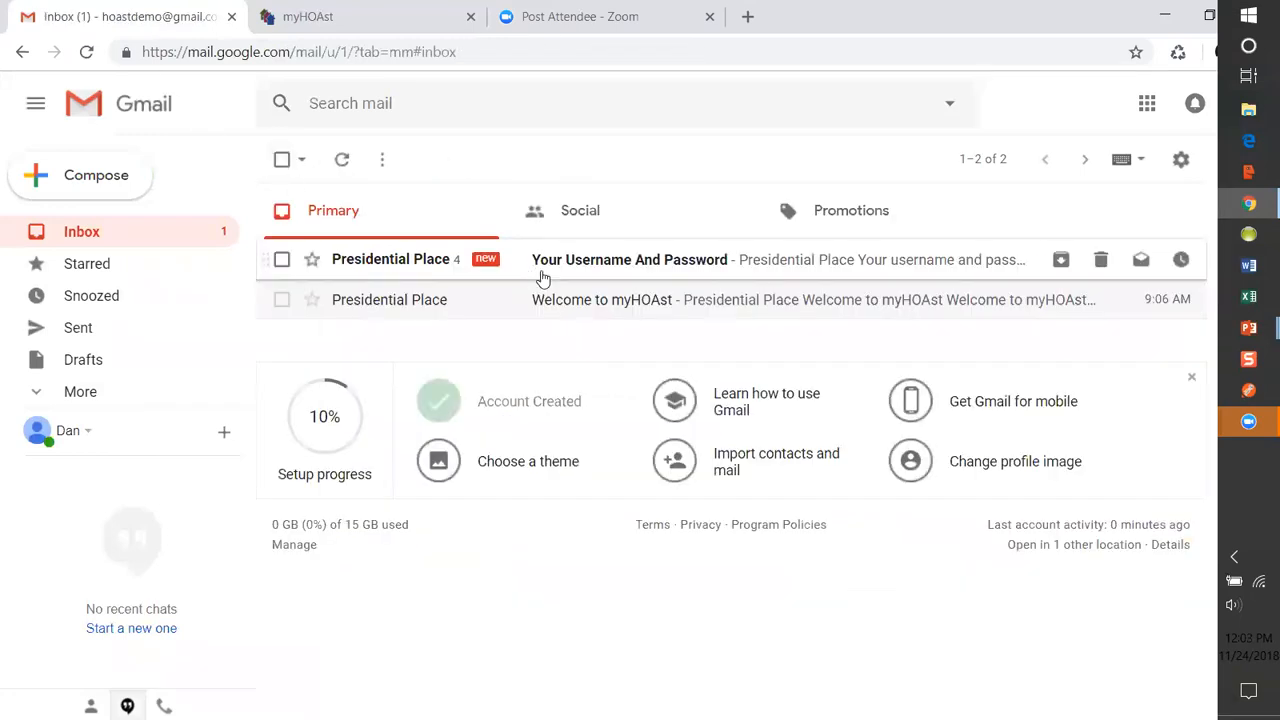
{"action": "mouse_move", "coordinate": [552, 268]}
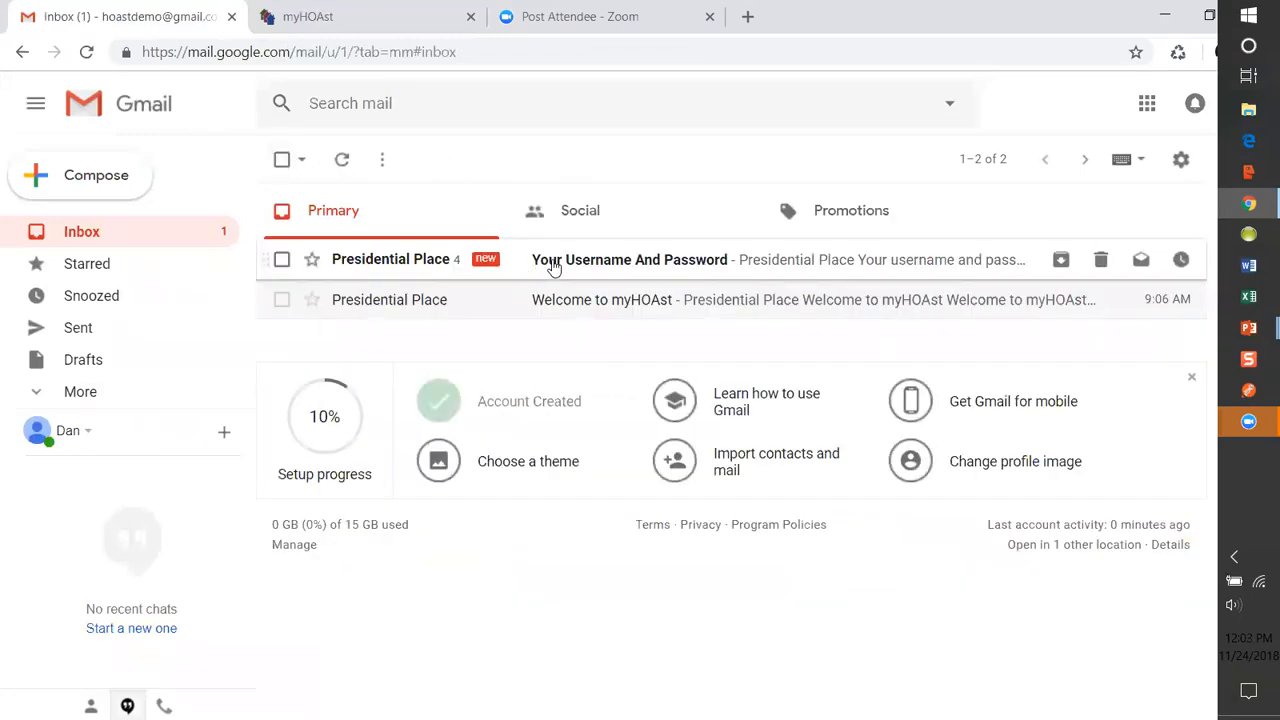
{"action": "left_click", "coordinate": [630, 260]}
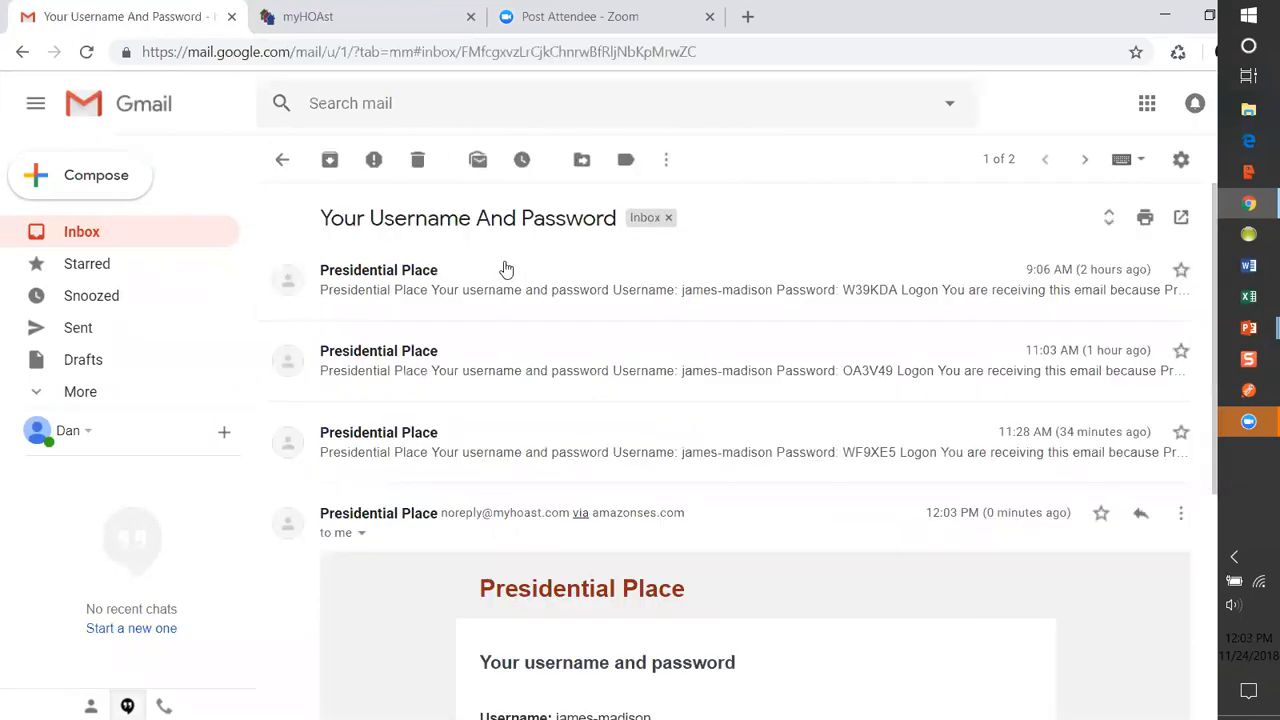
{"action": "scroll", "scroll_direction": "down", "scroll_amount": 3}
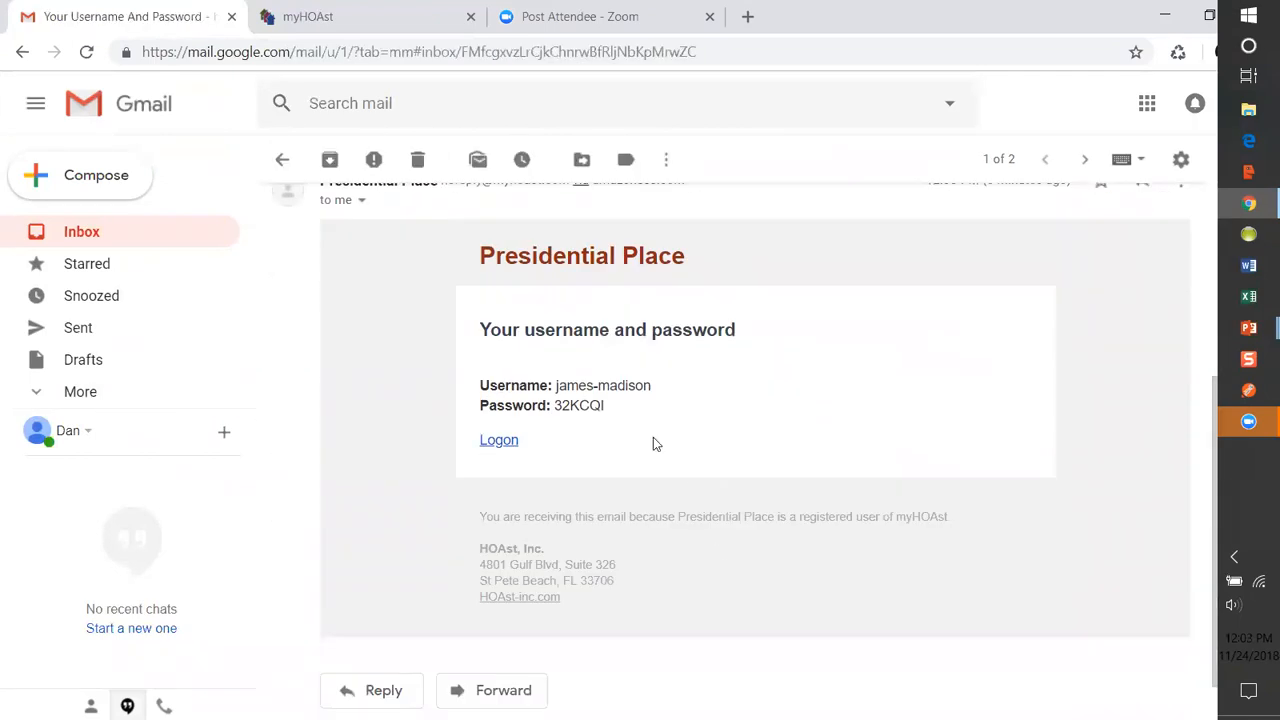
{"action": "mouse_move", "coordinate": [656, 410]}
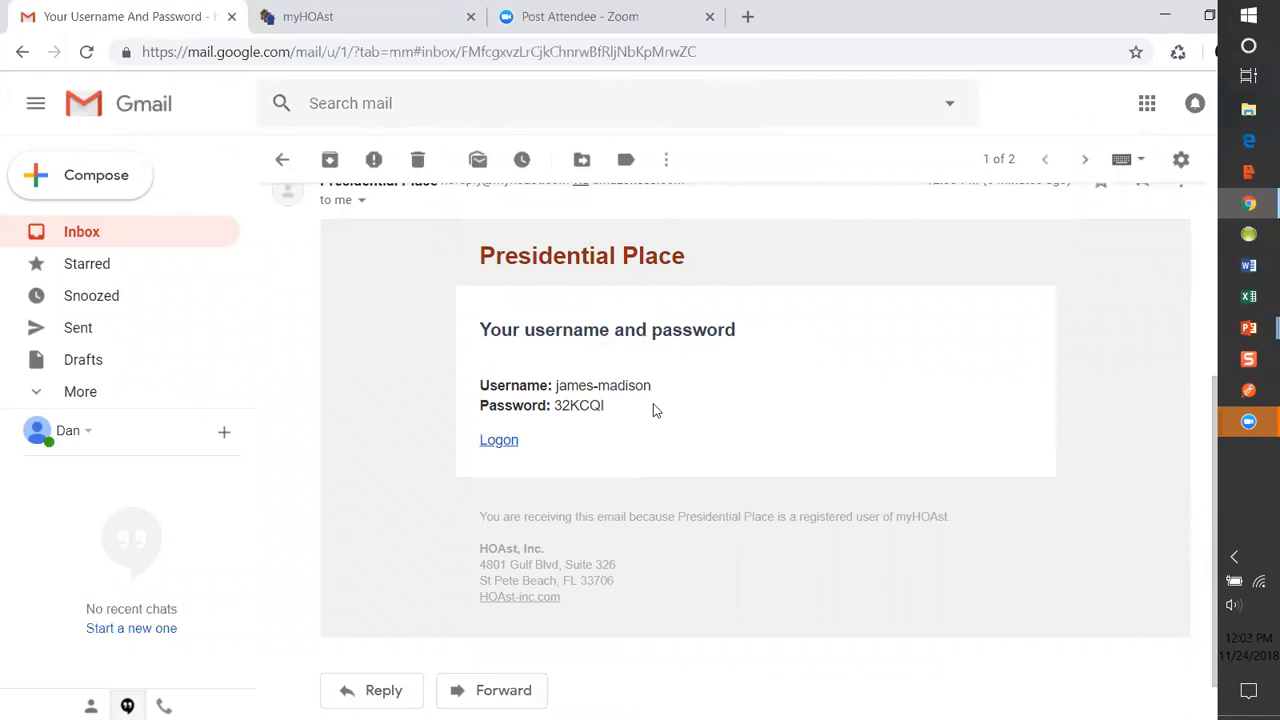
{"action": "mouse_move", "coordinate": [1212, 396]}
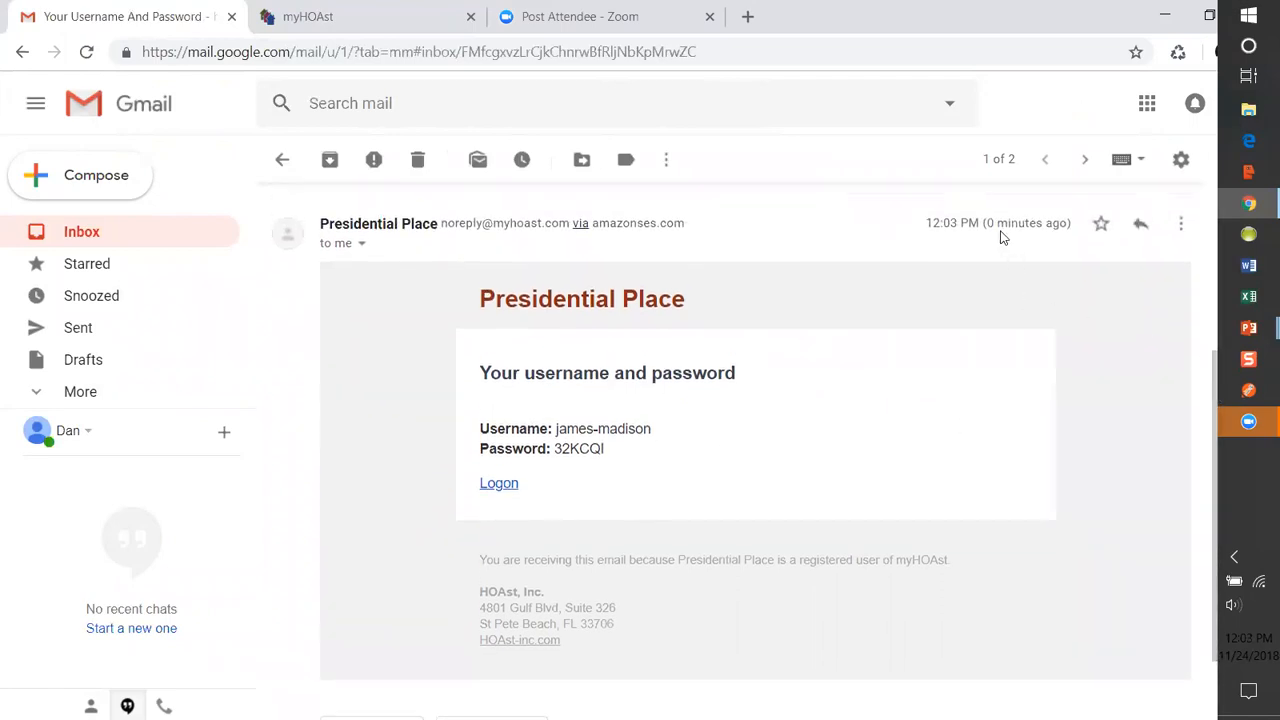
{"action": "mouse_move", "coordinate": [658, 420]}
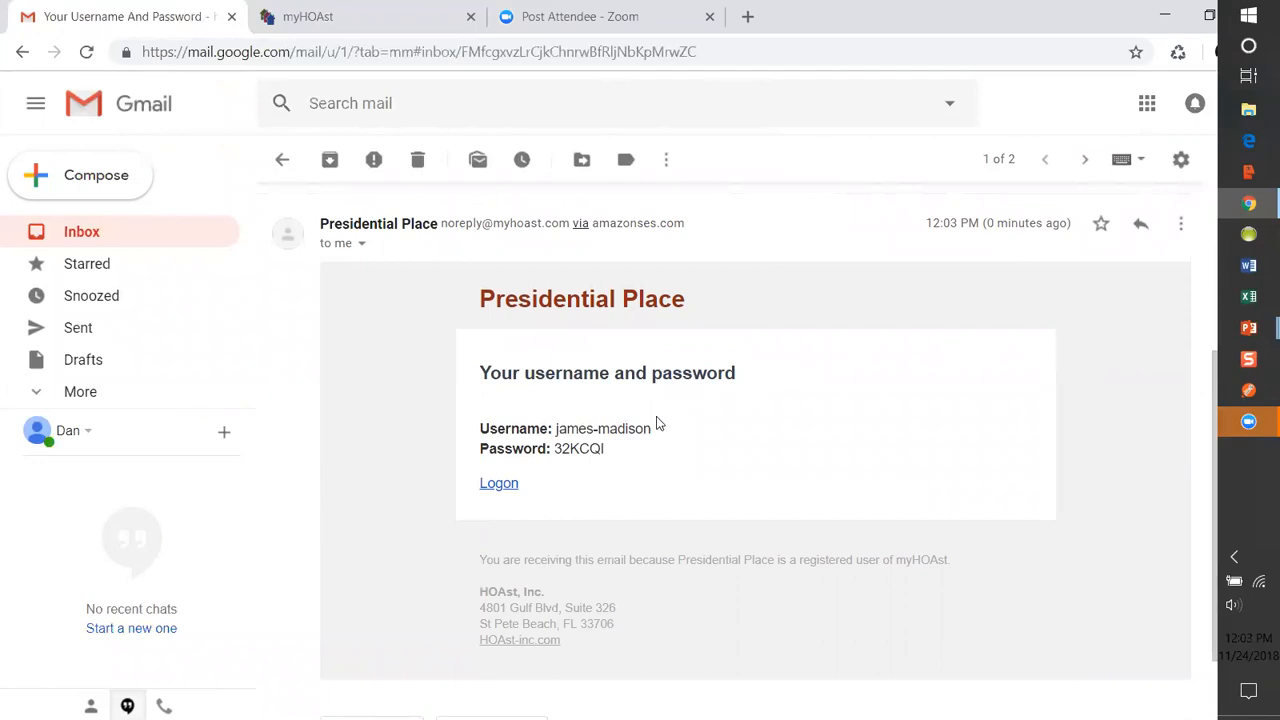
{"action": "mouse_move", "coordinate": [610, 468]}
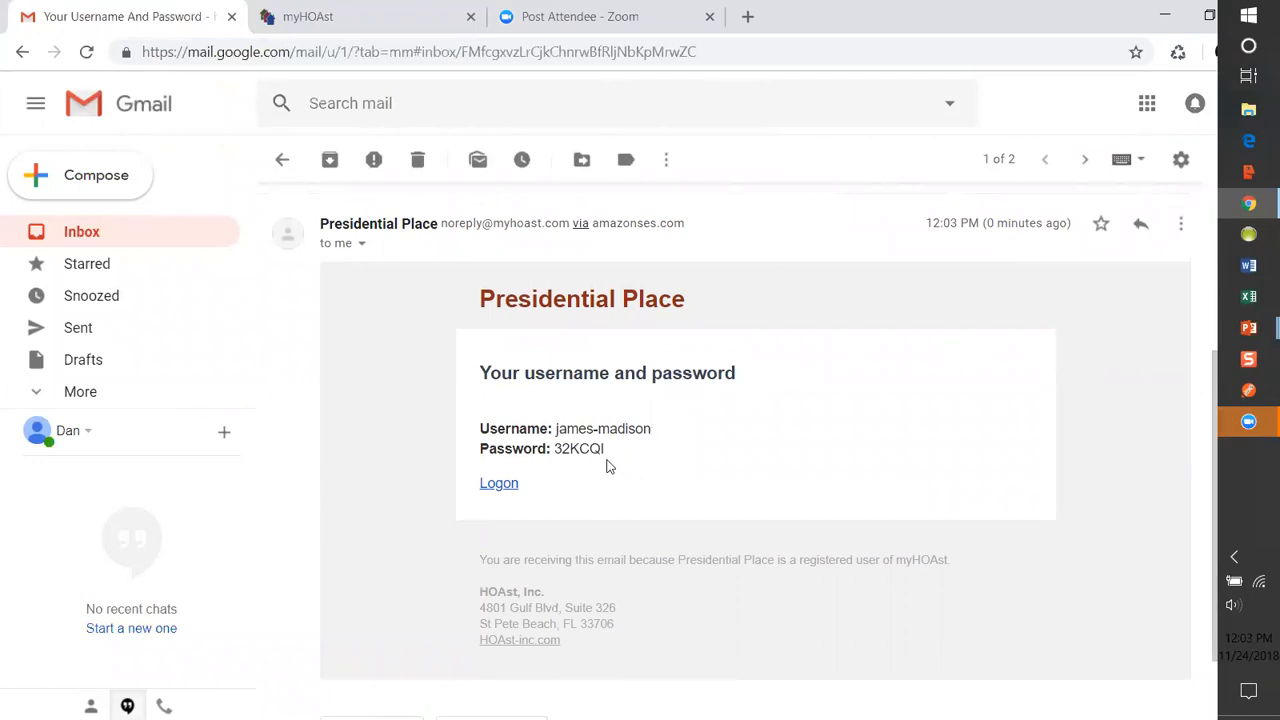
{"action": "mouse_move", "coordinate": [600, 468]}
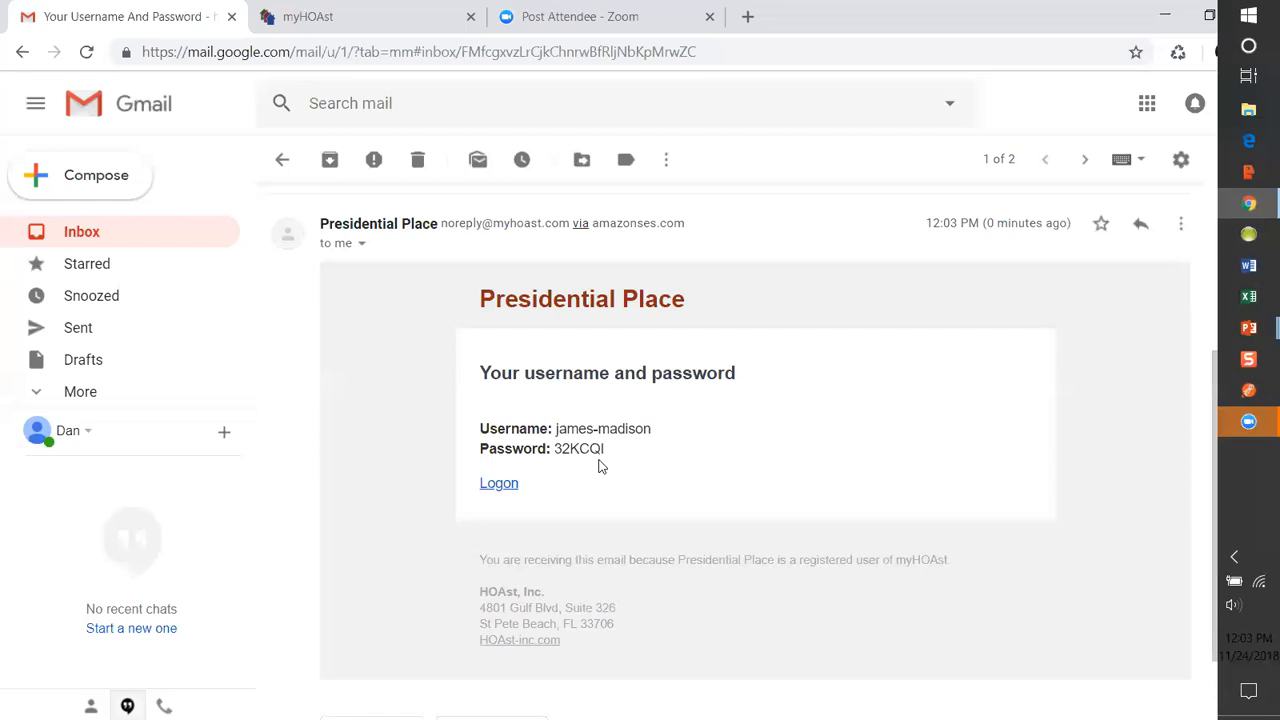
{"action": "mouse_move", "coordinate": [610, 476]}
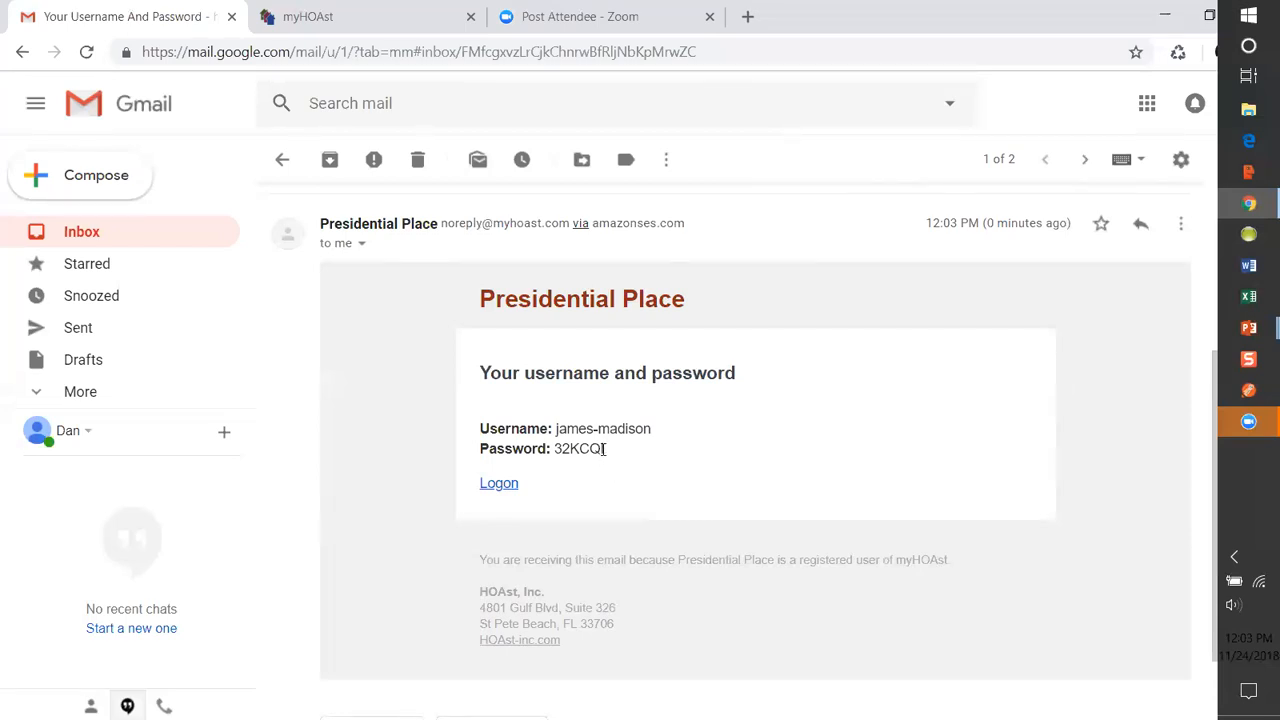
{"action": "double_click", "coordinate": [584, 448]}
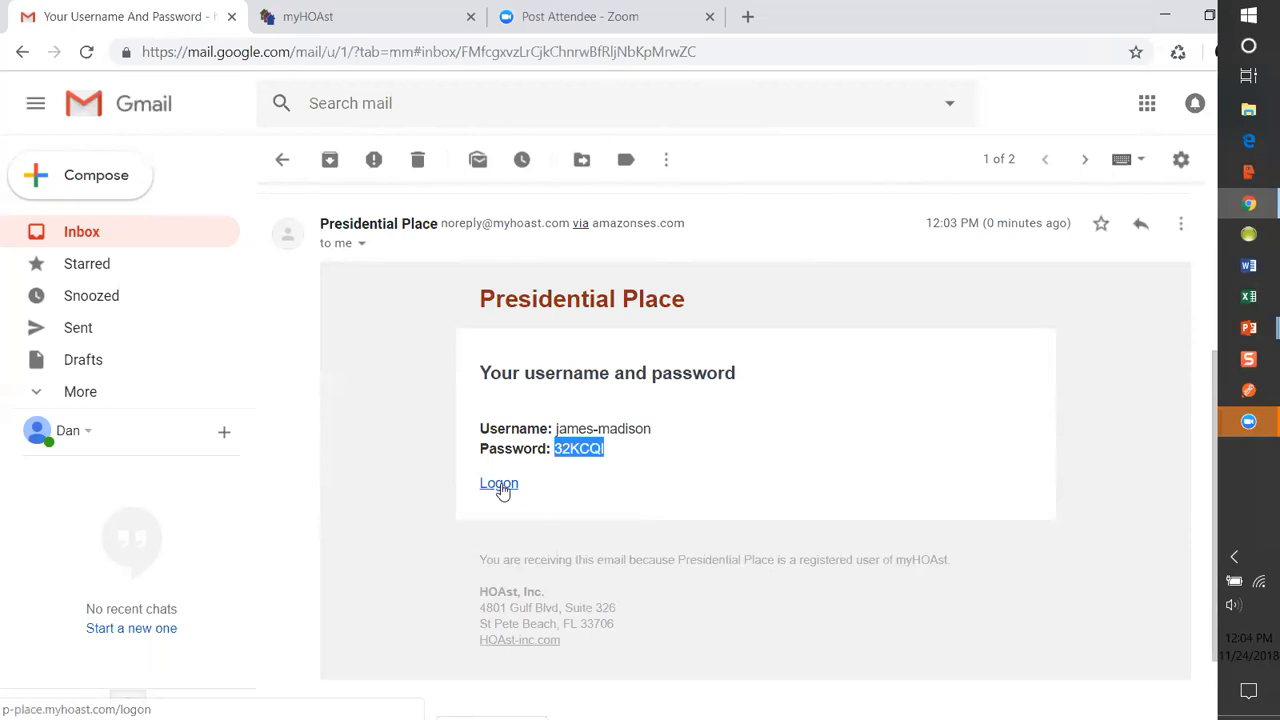
- Log on from the email's Logon link as james-madison with the pasted new password, reaching Notices
{"action": "left_click", "coordinate": [498, 482]}
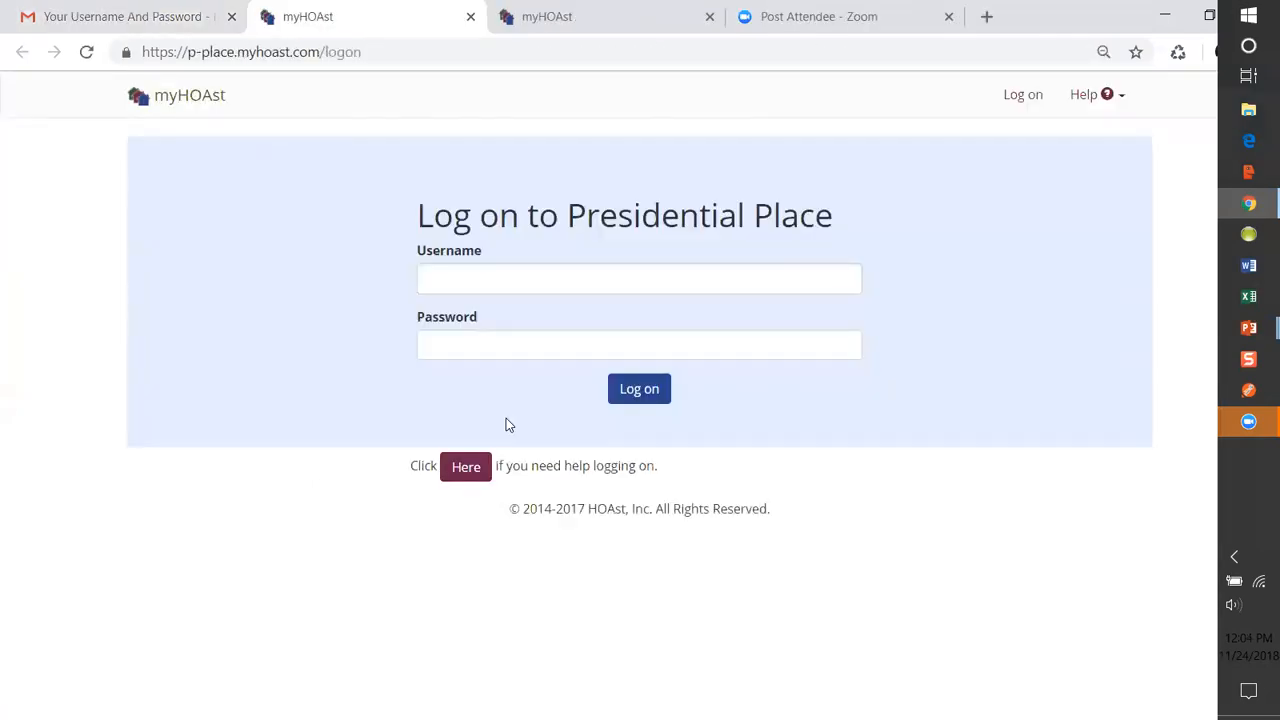
{"action": "left_click", "coordinate": [640, 278]}
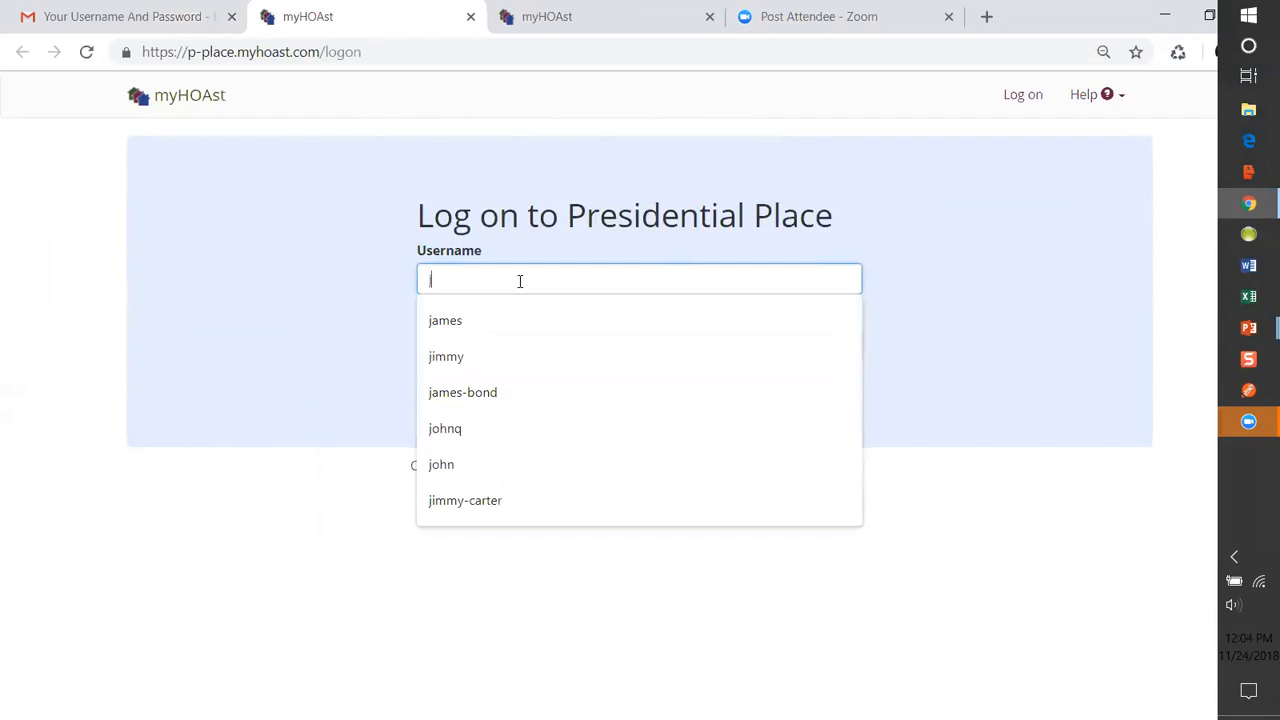
{"action": "type", "text": "james-madison"}
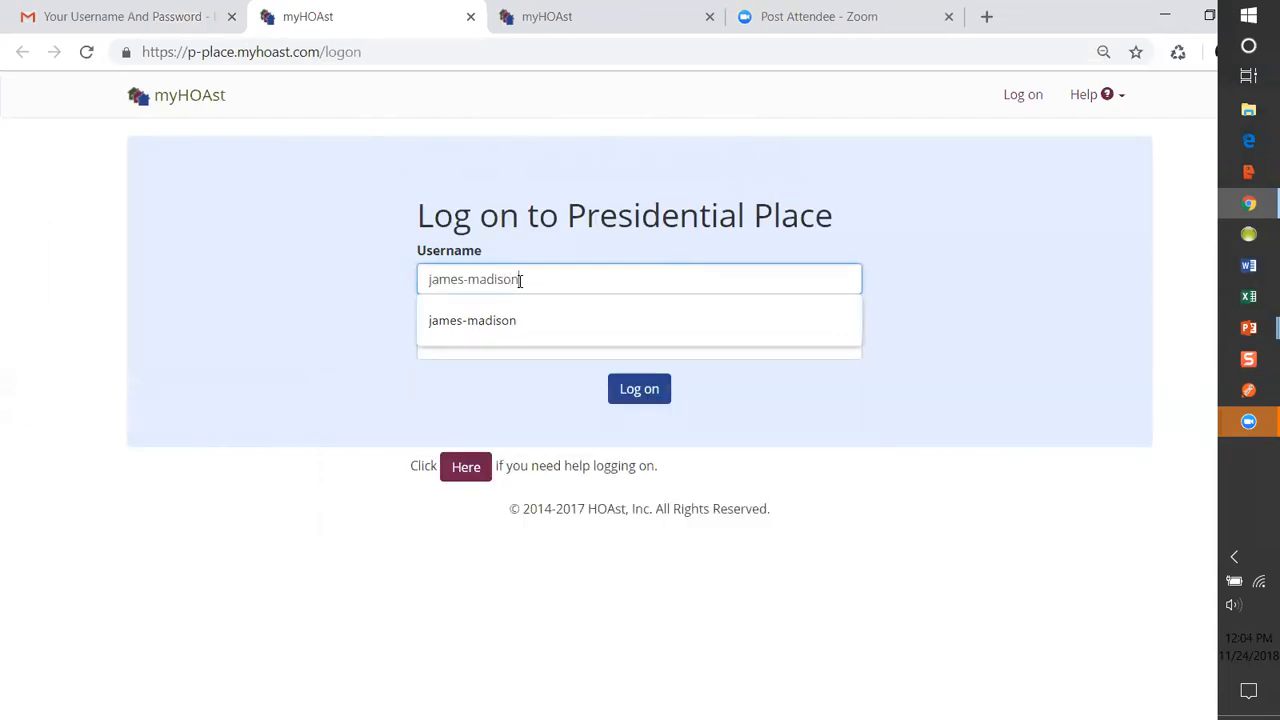
{"action": "left_click", "coordinate": [640, 344]}
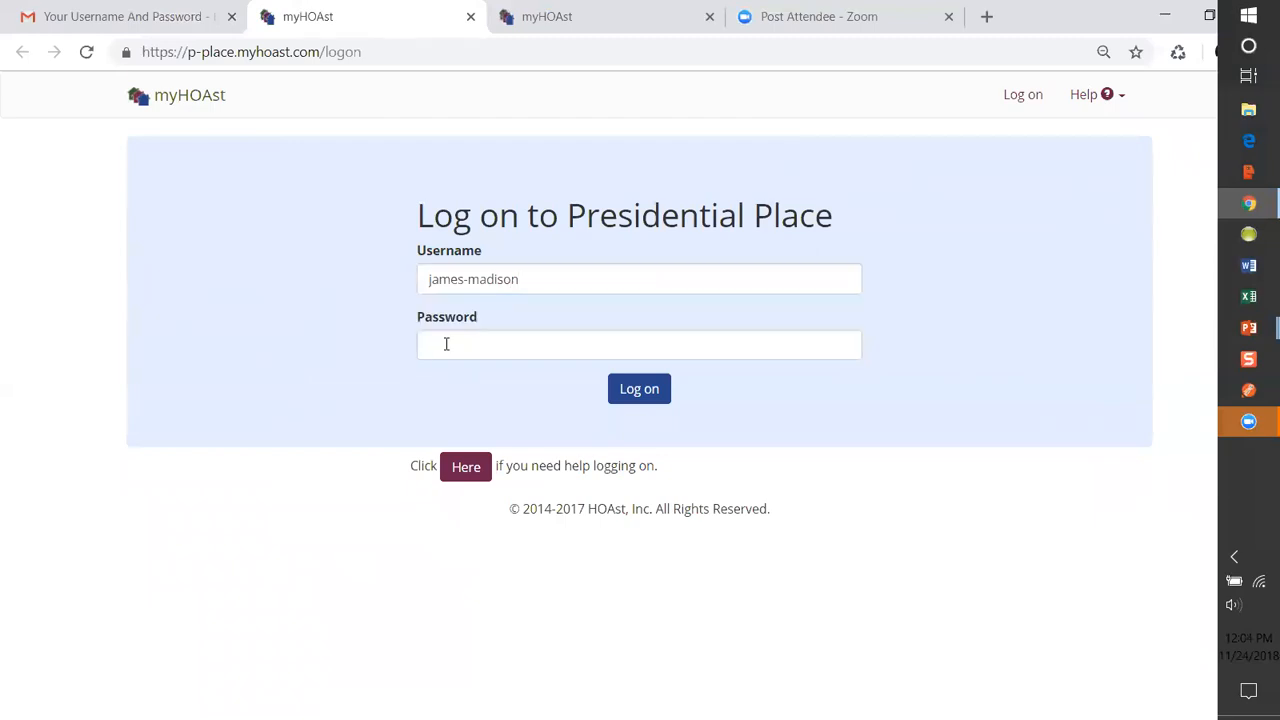
{"action": "left_click", "coordinate": [640, 344]}
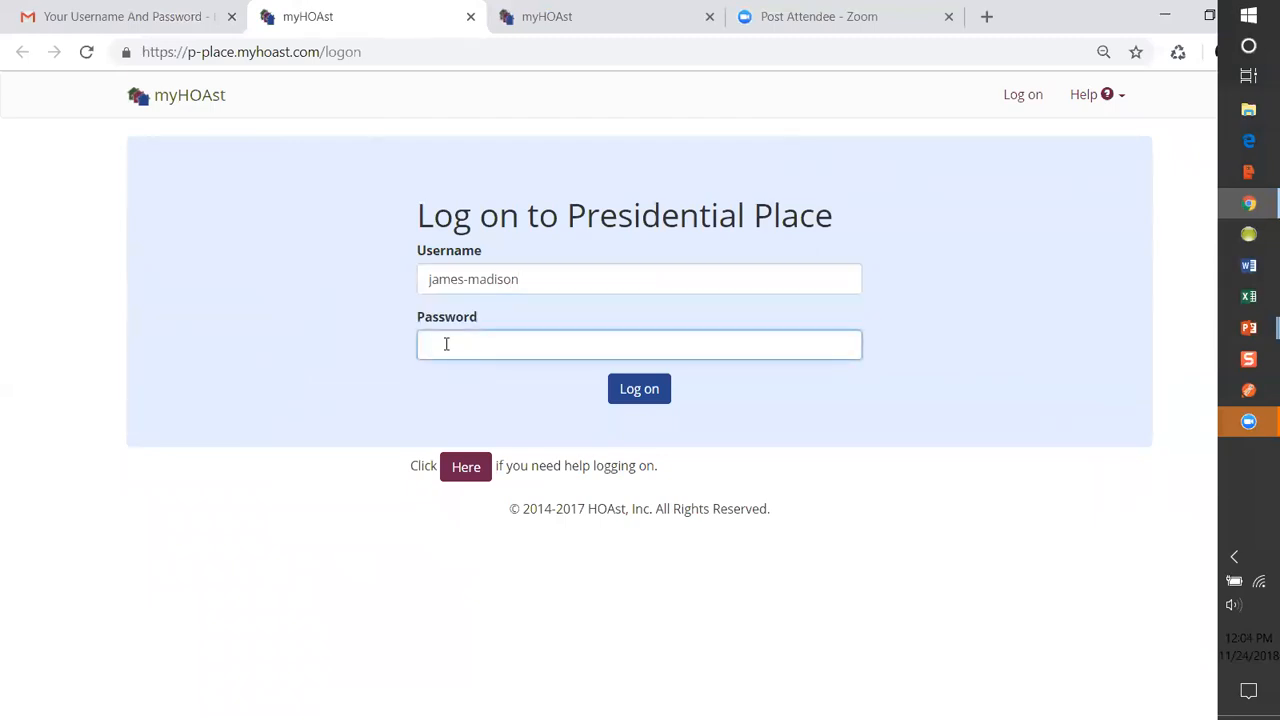
{"action": "right_click", "coordinate": [640, 344]}
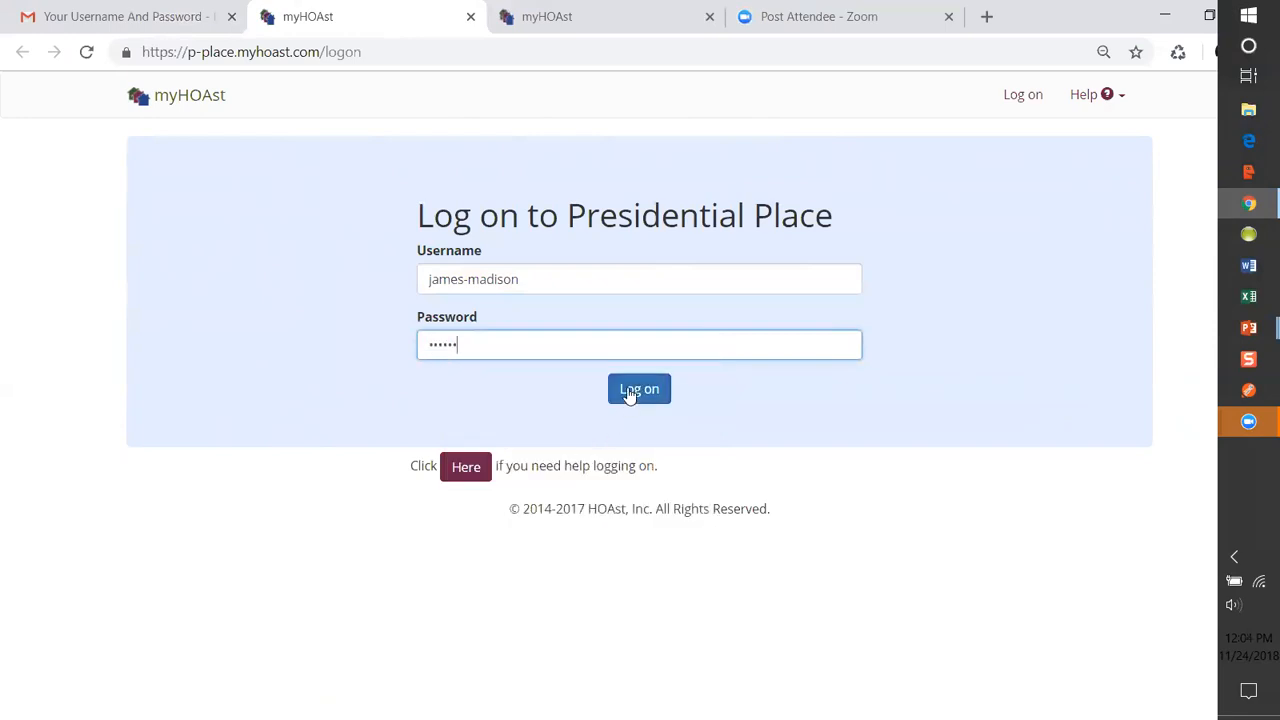
{"action": "left_click", "coordinate": [640, 388]}
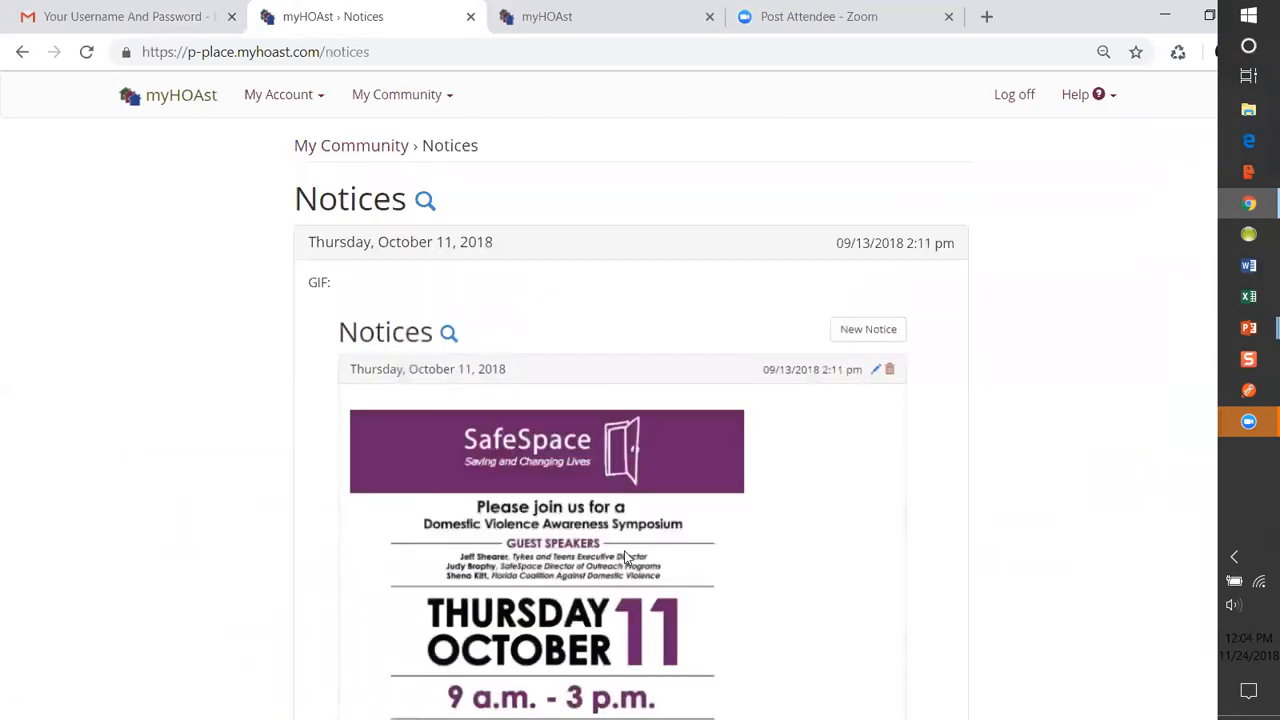